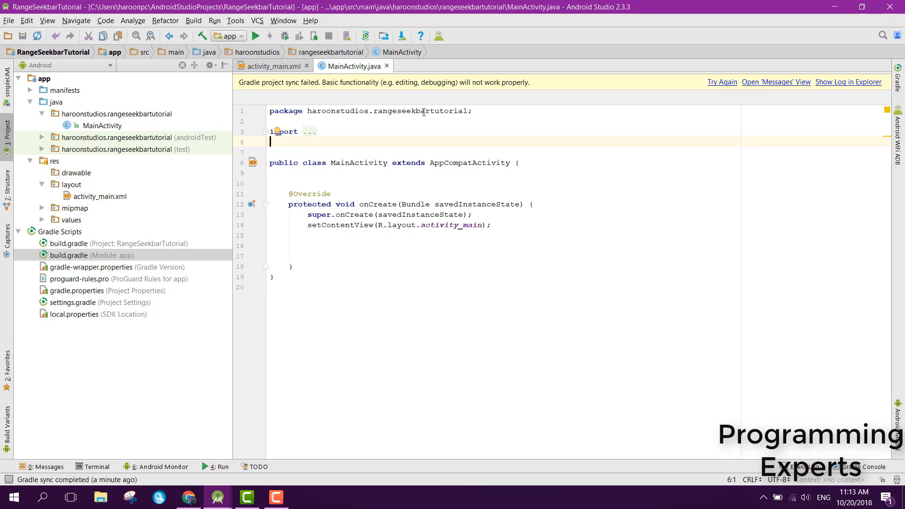
mouse_move(407, 108)
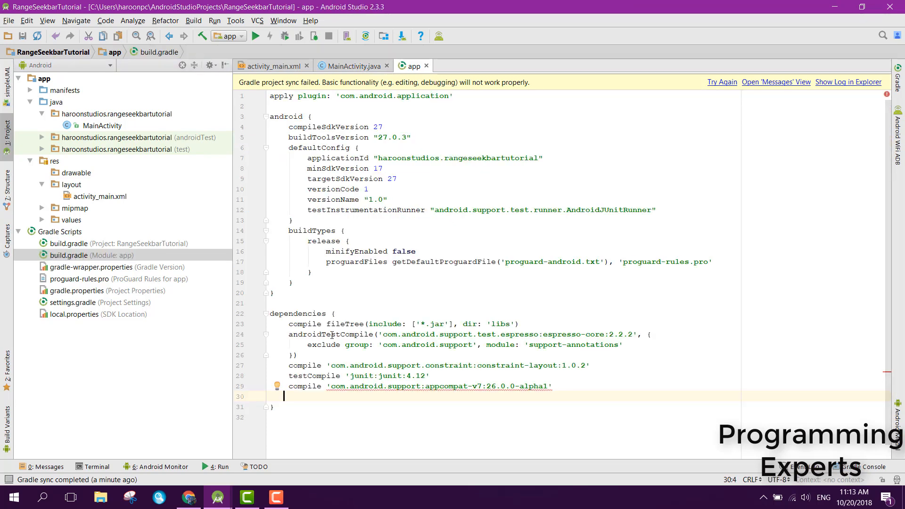
- Add the org.florescu.android.rangeseekbar:rangeseekbar-library:0.3.0 compile dependency and re-sync Gradle
type("compi")
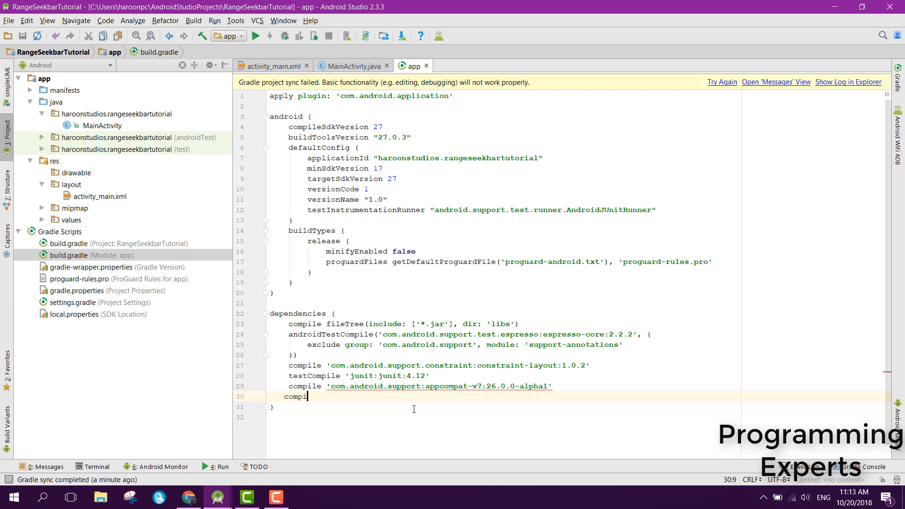
type("le '")
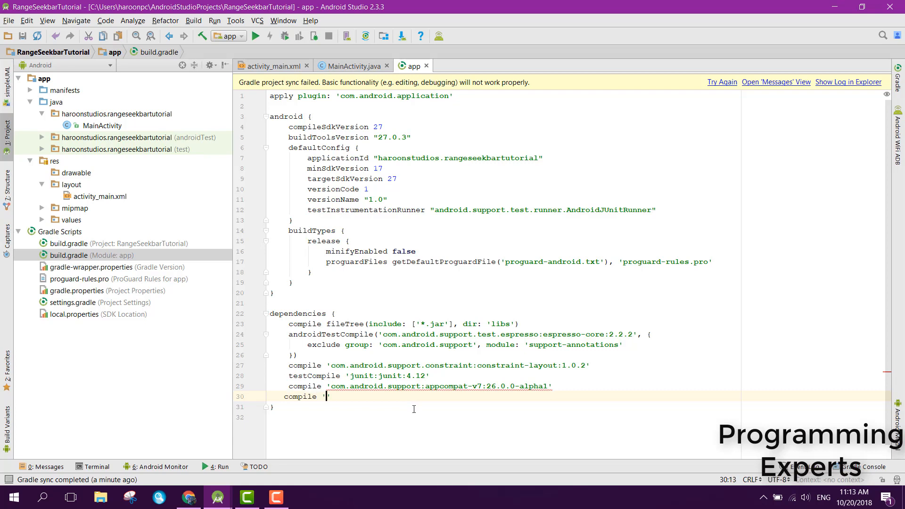
type("org.")
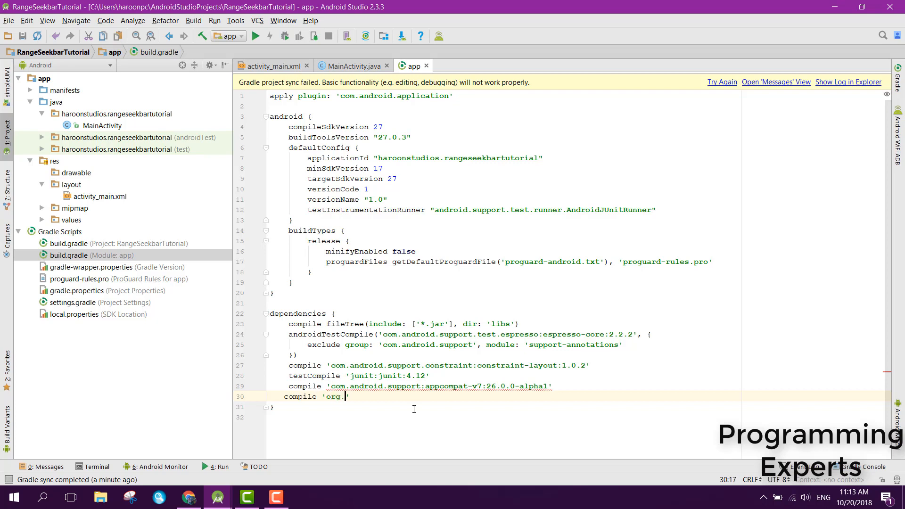
type("f")
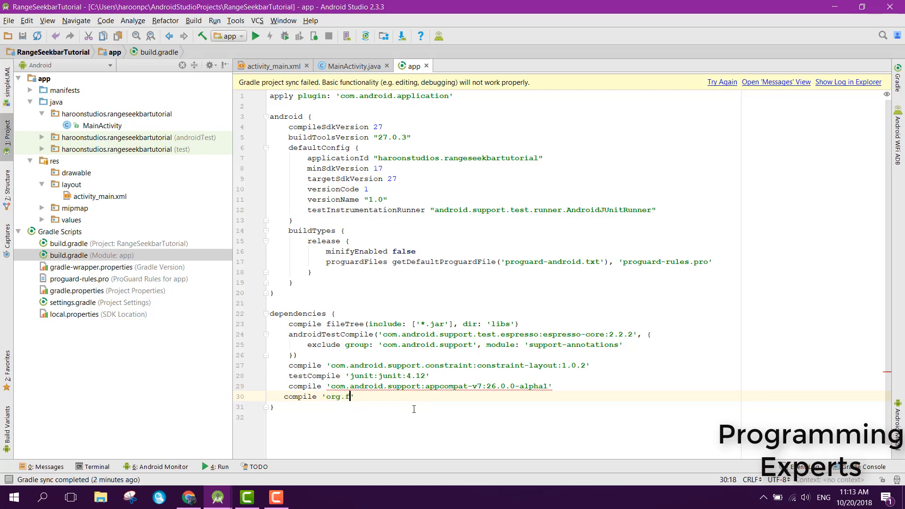
type("loresc")
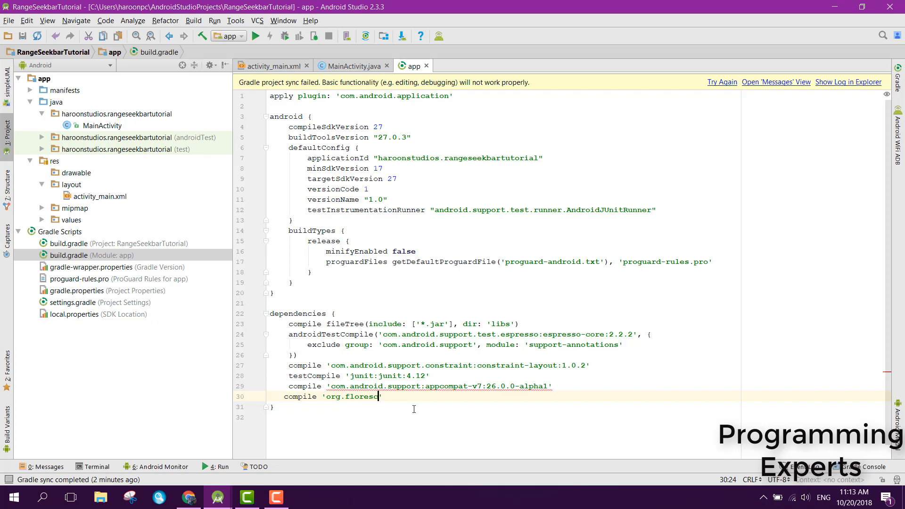
type("u.android")
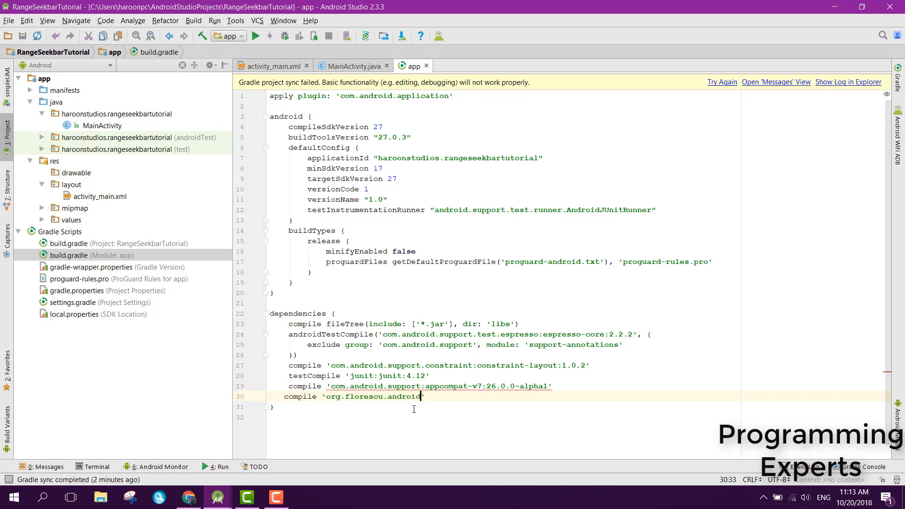
type(".rangeseekbar")
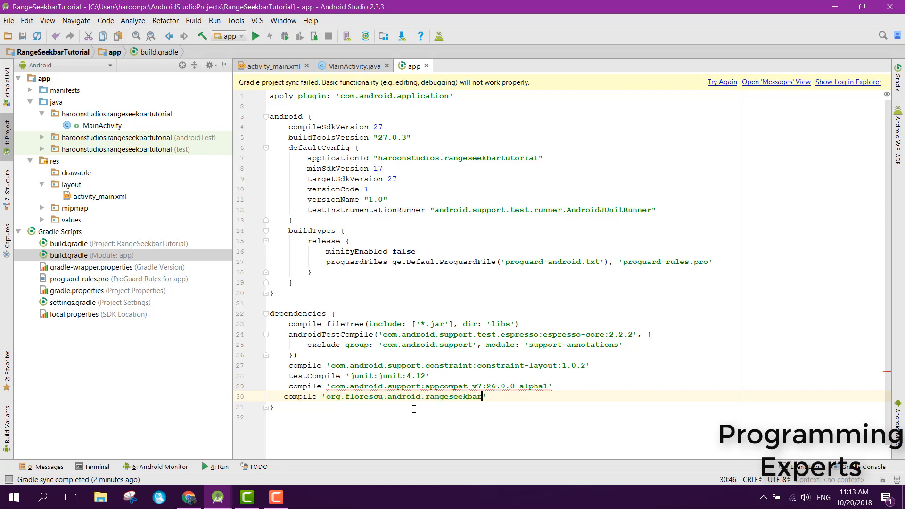
type(":rangeseekbar-l")
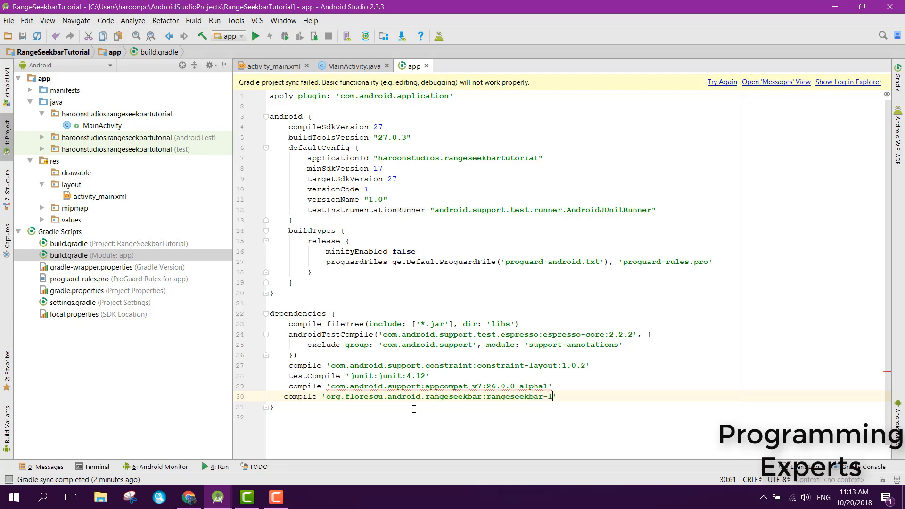
type("ibrary:")
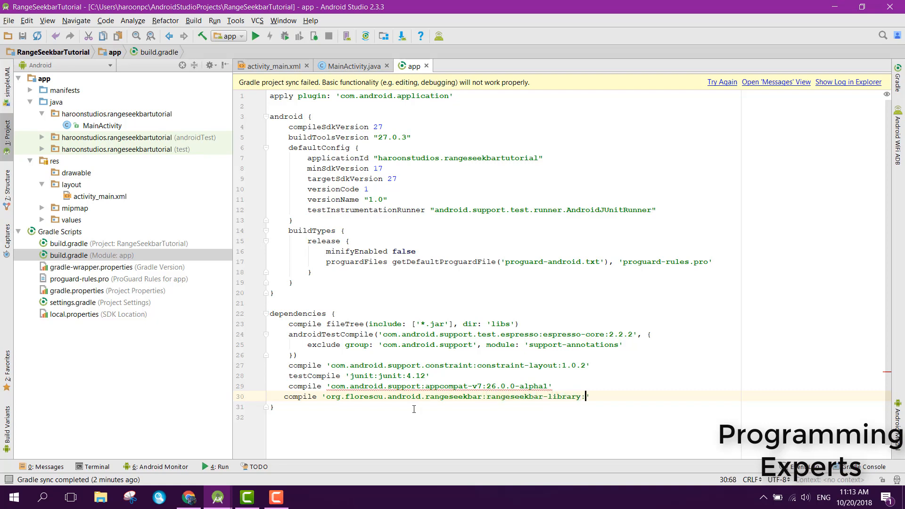
type("0.3.")
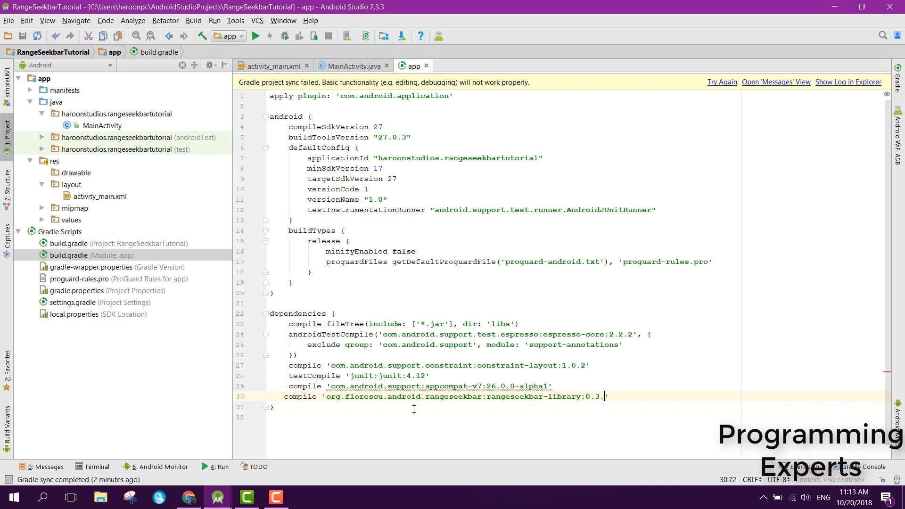
type("0")
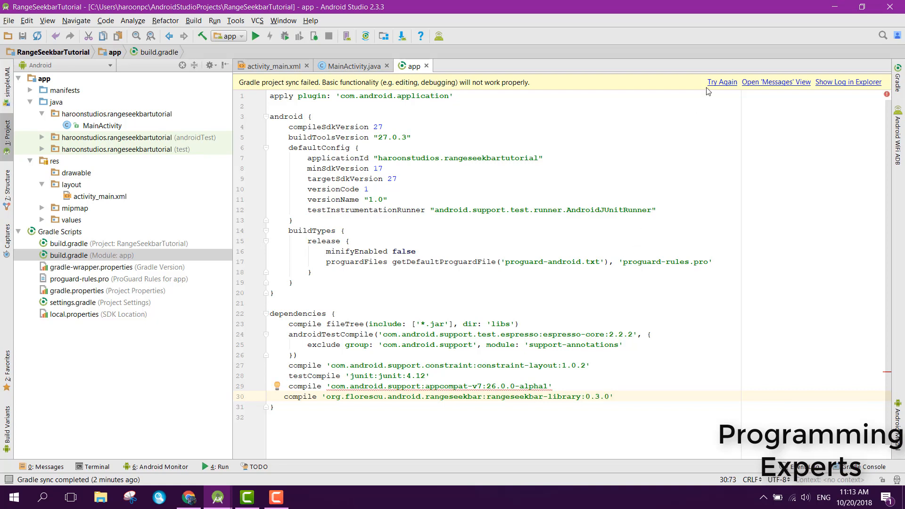
left_click(722, 82)
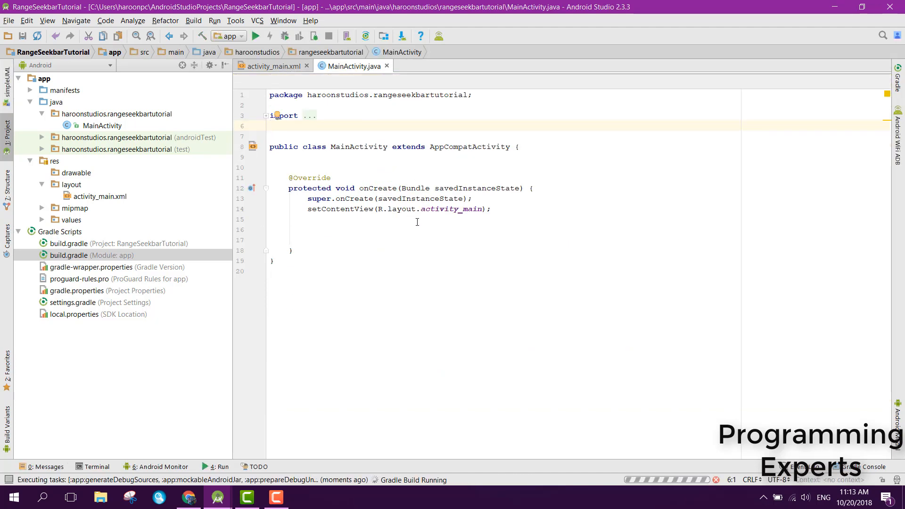
mouse_move(410, 219)
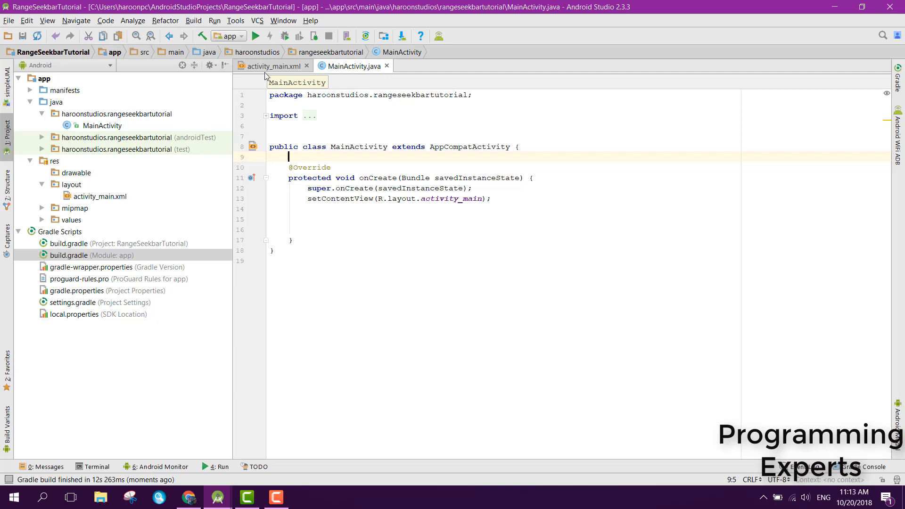
- Switch to the activity_main.xml layout after the Gradle build completes
left_click(274, 66)
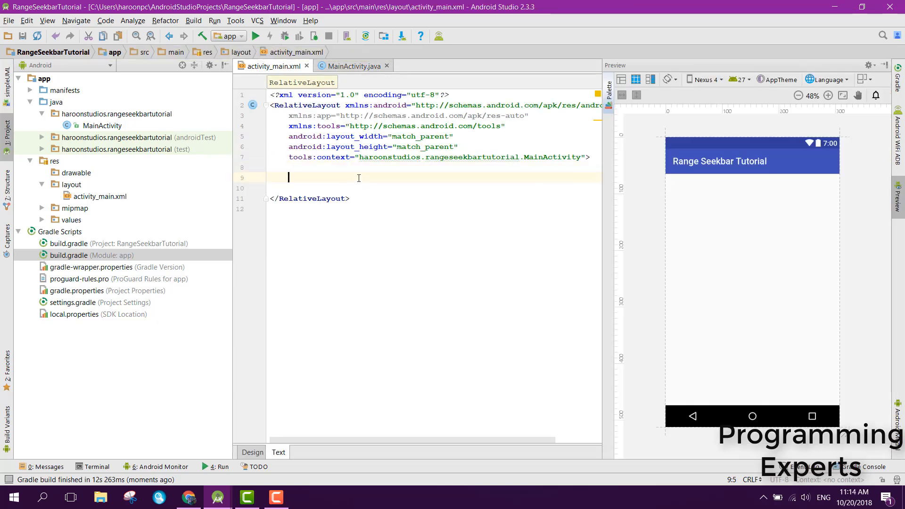
- Insert a full-width RangeSeekBar with id rangeSeekbar into activity_main.xml, then return to MainActivity.java
type("<RangeSeekBar")
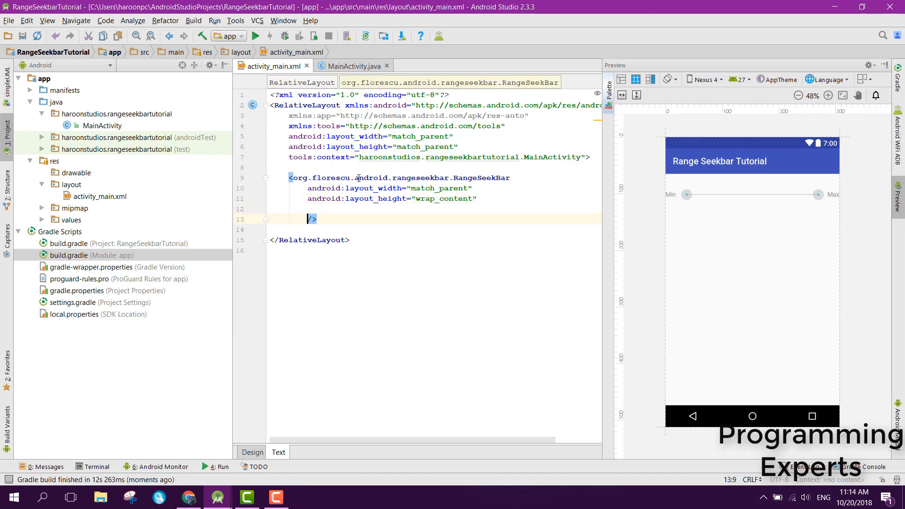
type("android:id=\"")
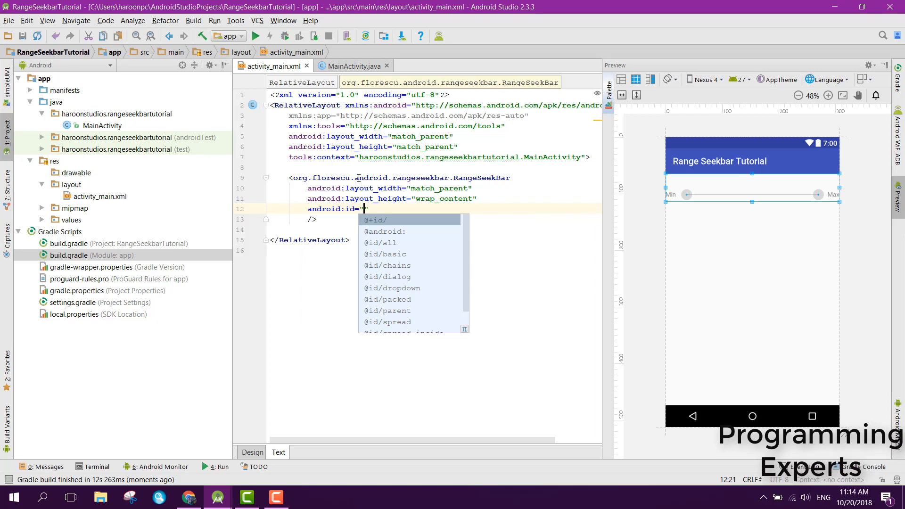
type("@+id/rangeSeekbar")
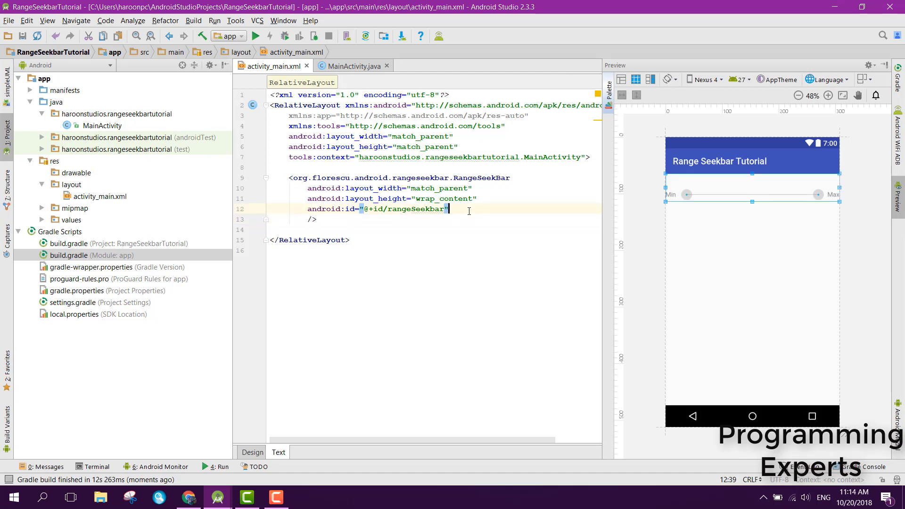
type("abso")
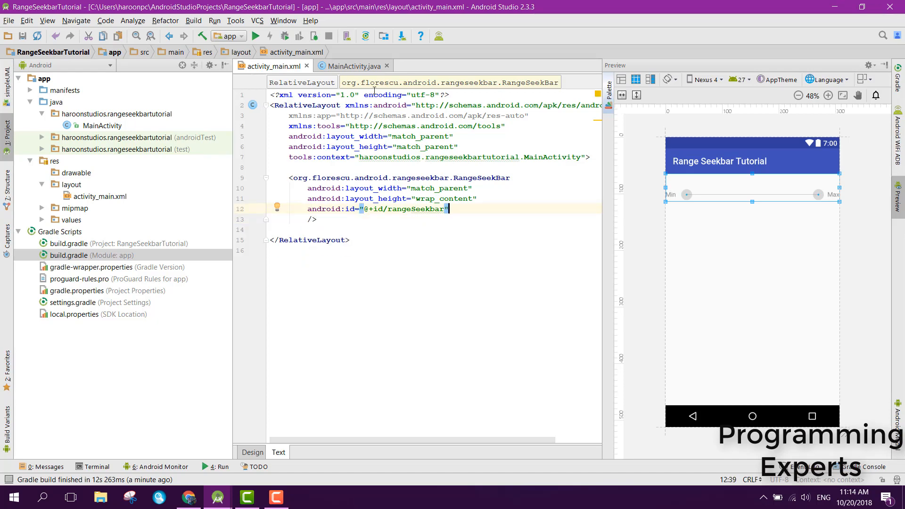
left_click(352, 65)
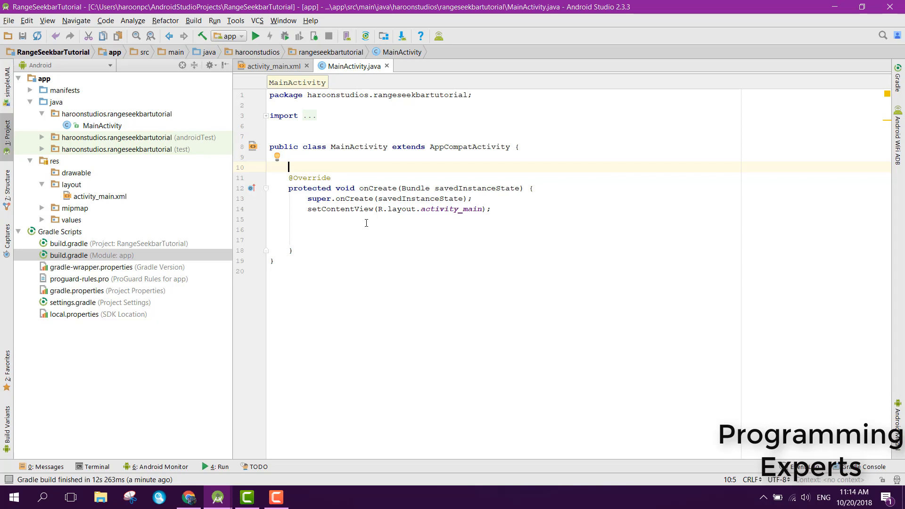
- Declare a RangeSeekBar field and bind it via findViewById(R.id.rangeSeekbar) in onCreate
type("RangeSek")
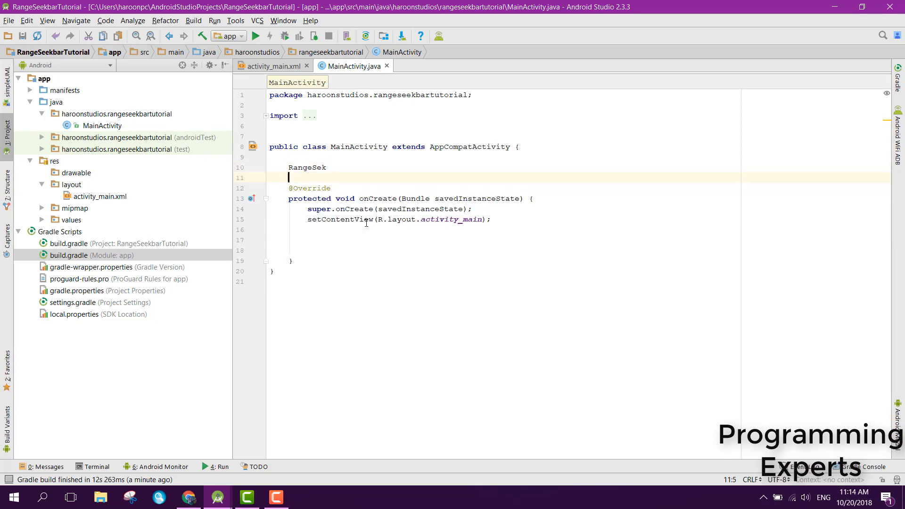
type("eekBar")
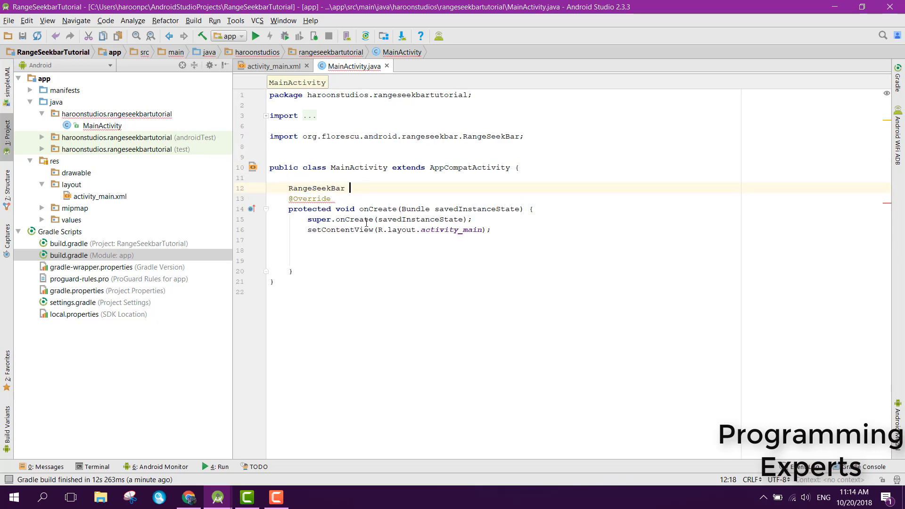
type("rangeSeekBar;")
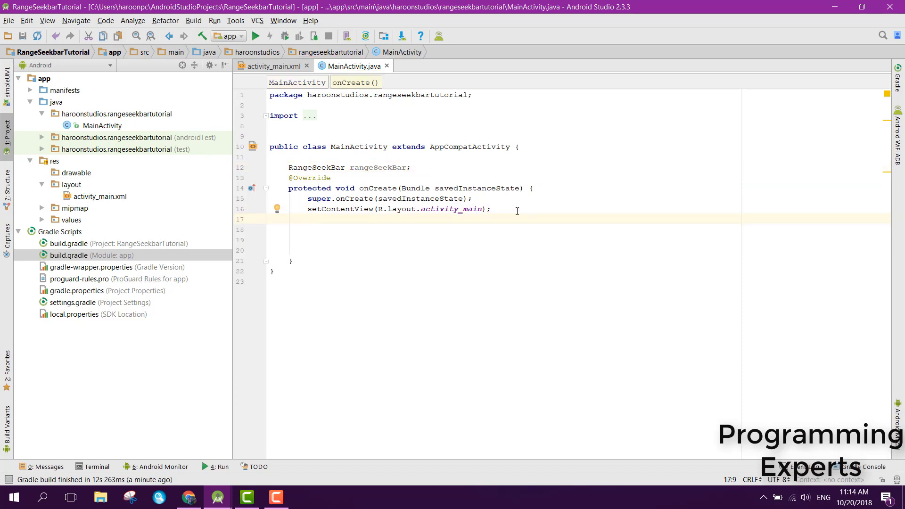
type("rangeSeekBar =")
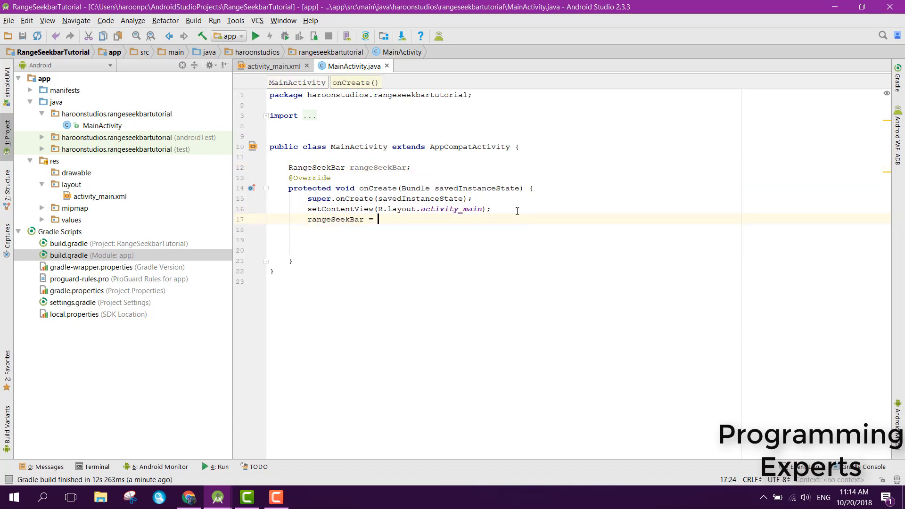
type("(RangeSeekBar")
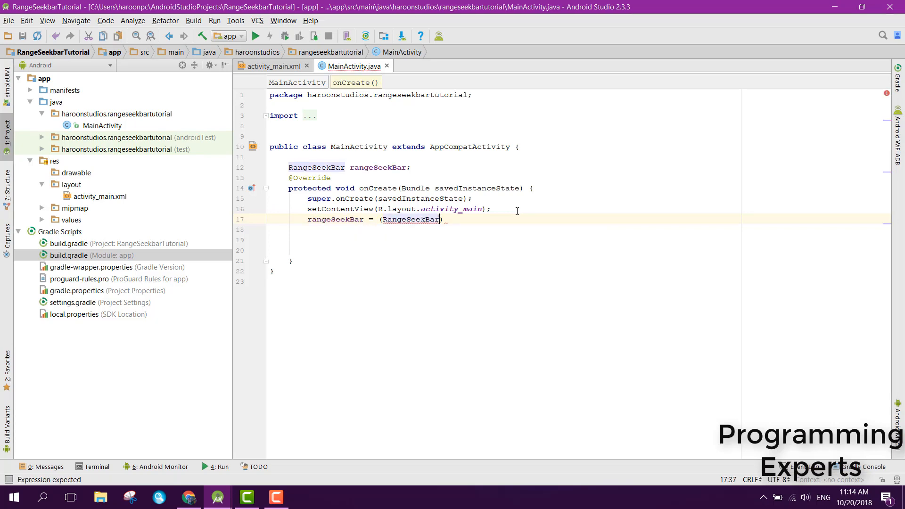
type("findViewById(R.")
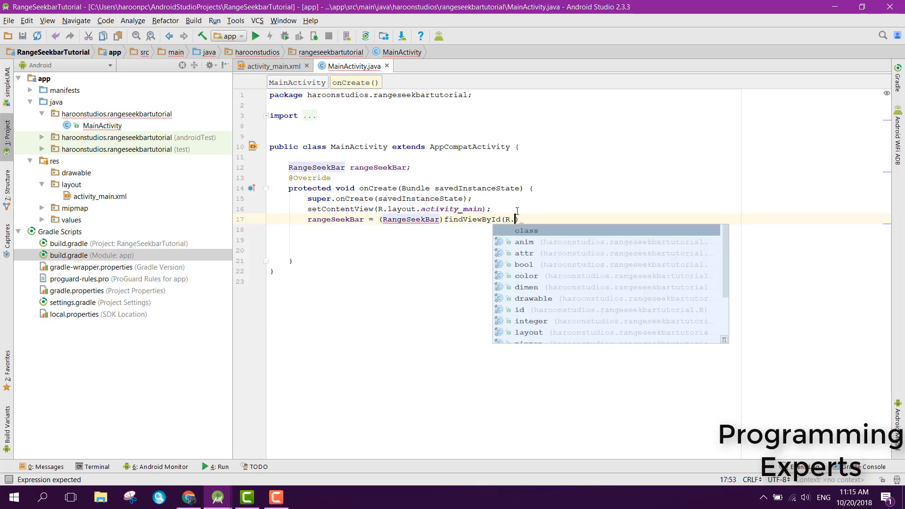
type("id.rangeSeekbar)")
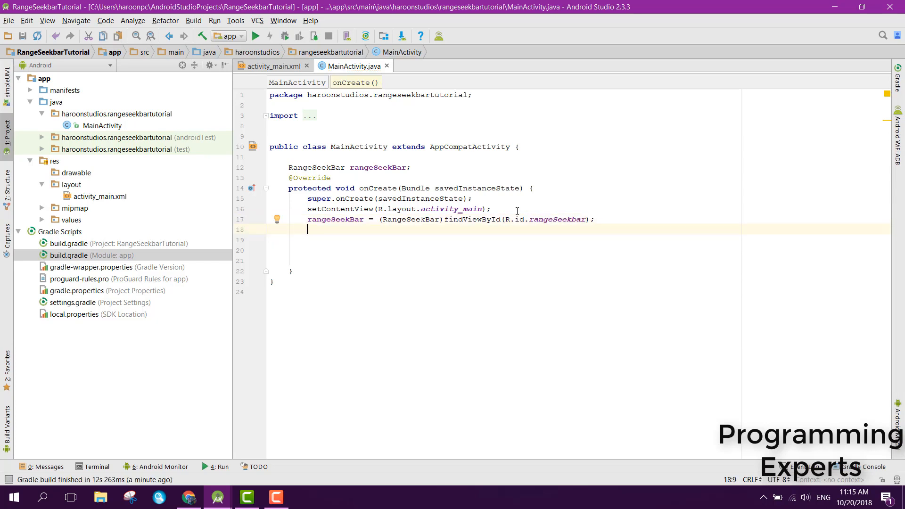
key("Enter")
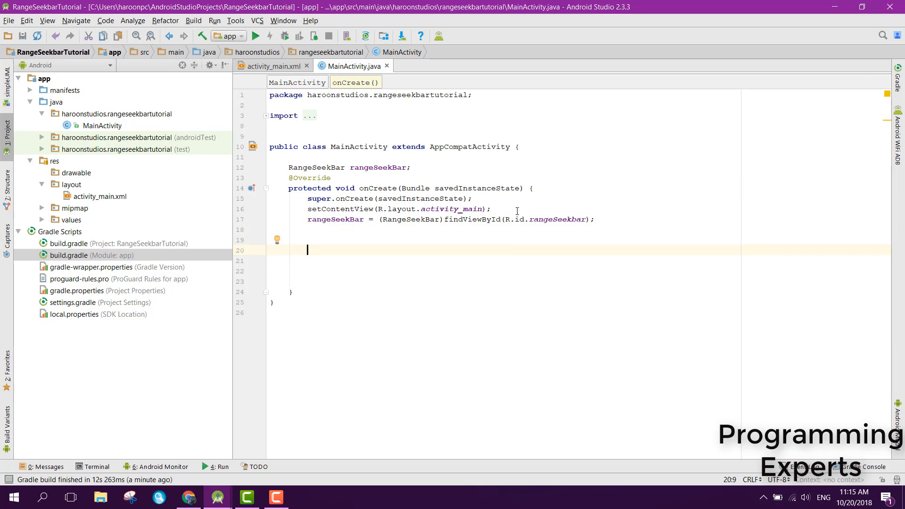
- Set the seek bar's selected maximum to 10 and selected minimum to 0
type("rangeSeekBar")
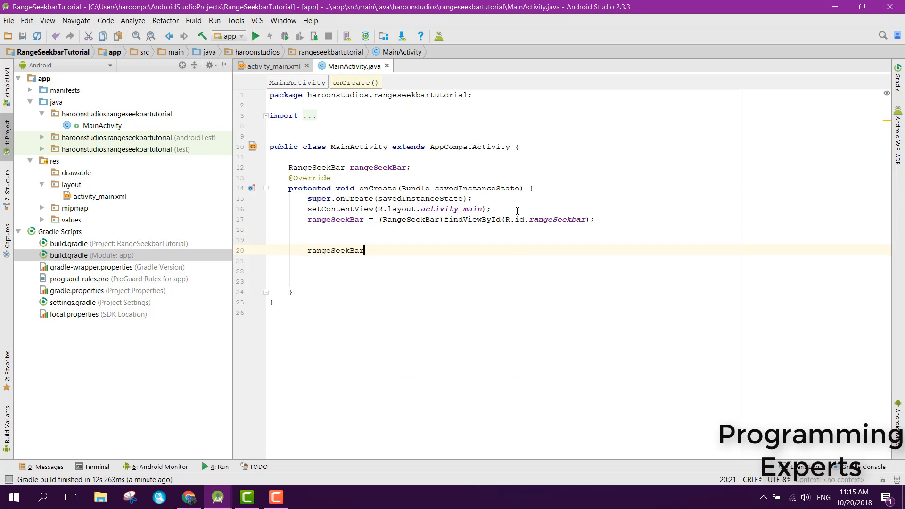
type(".")
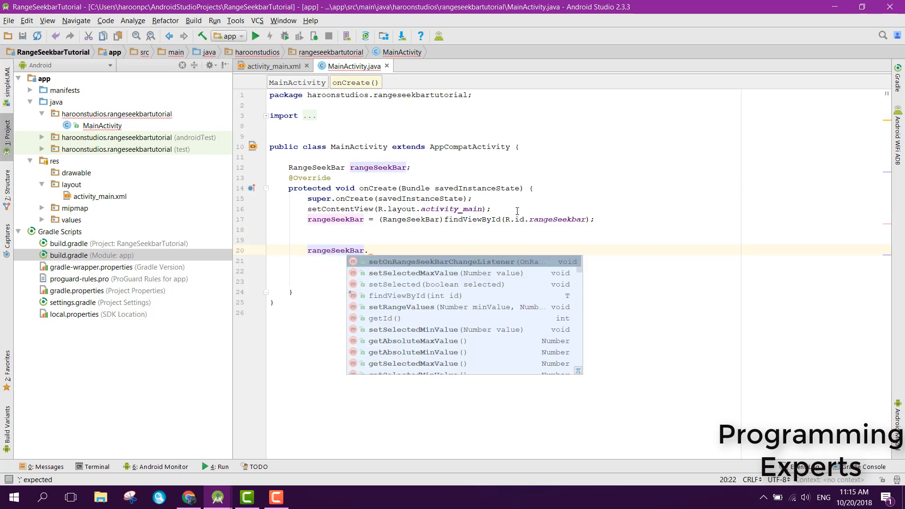
type("setSelectedMaxValue();")
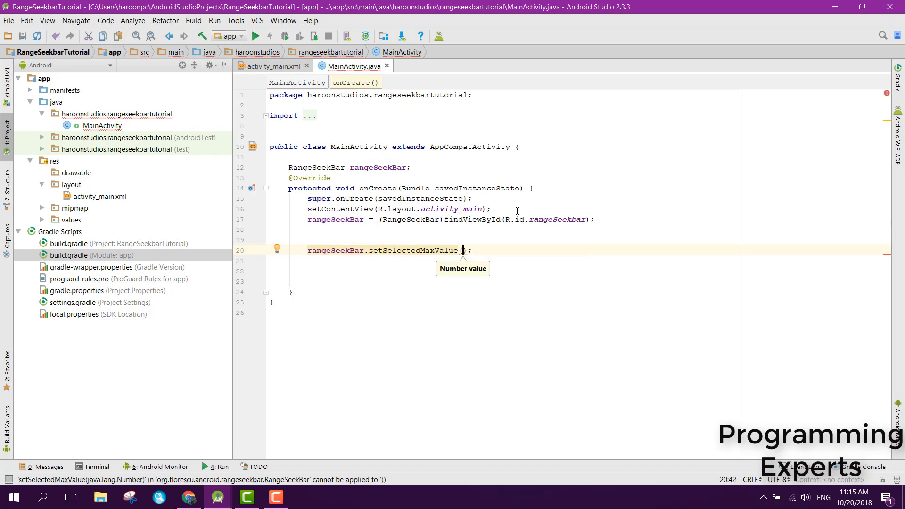
type("50")
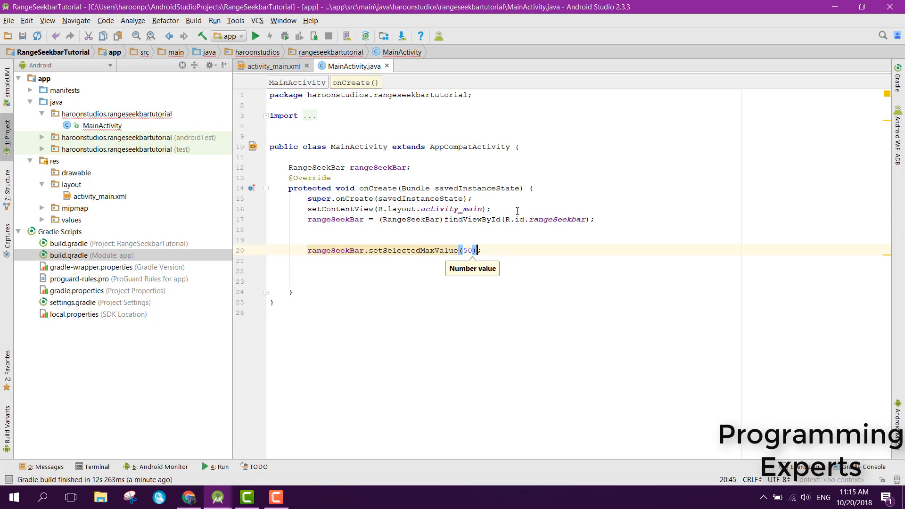
type("rangeSeekBar.")
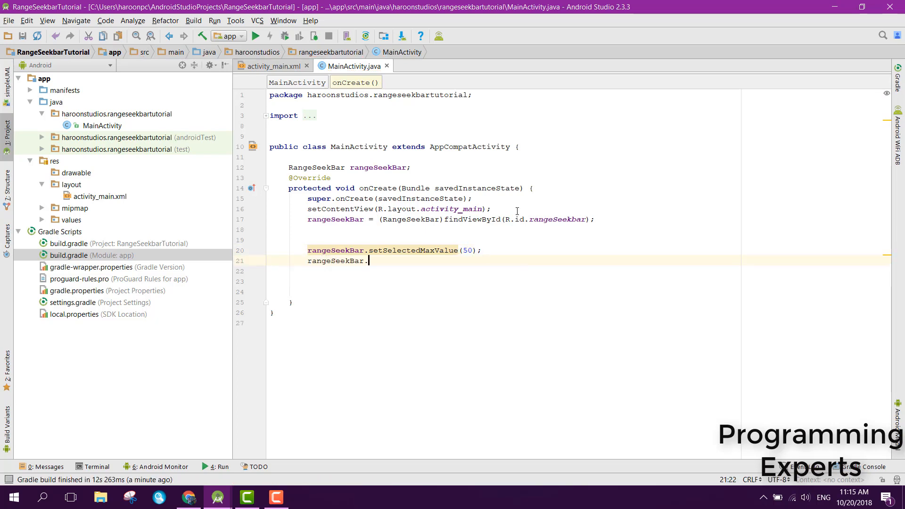
type("setSelectedMinValue();")
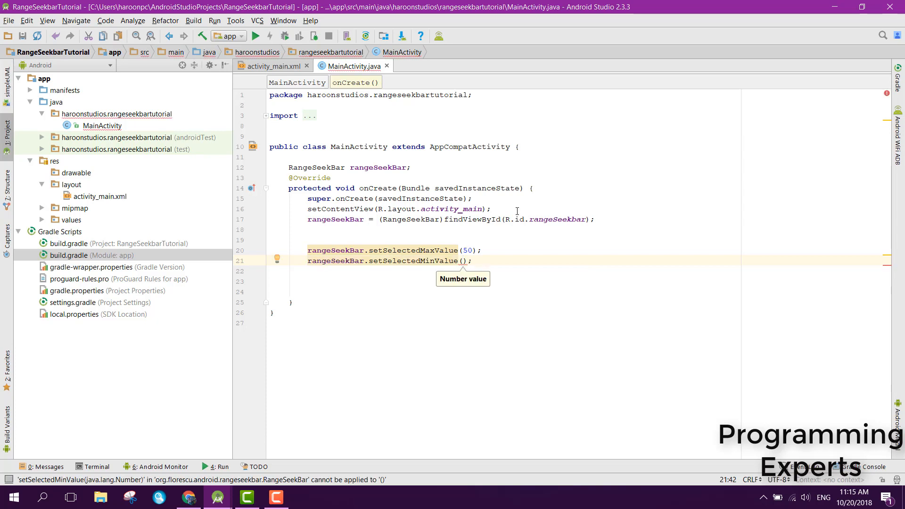
type("0")
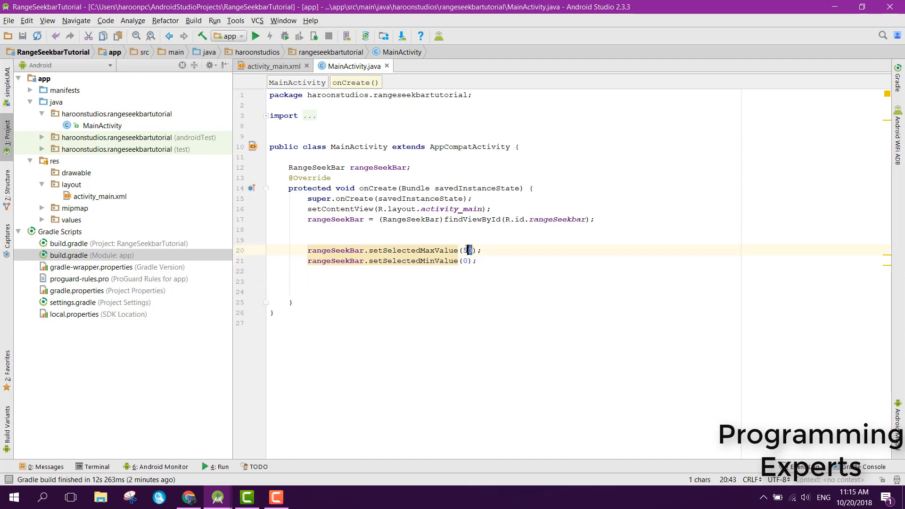
key("BackSpace")
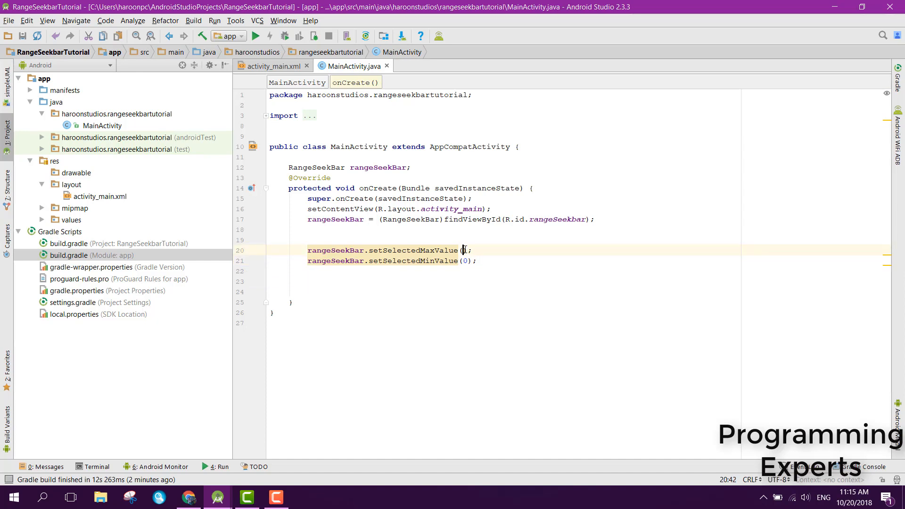
type("10")
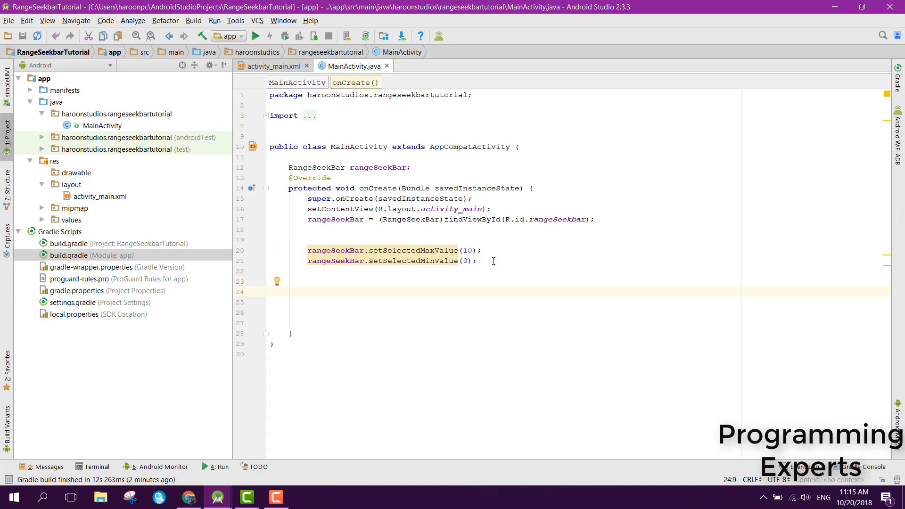
- Attach a new OnRangeSeekBarChangeListener to rangeSeekBar using code completion
left_click(309, 292)
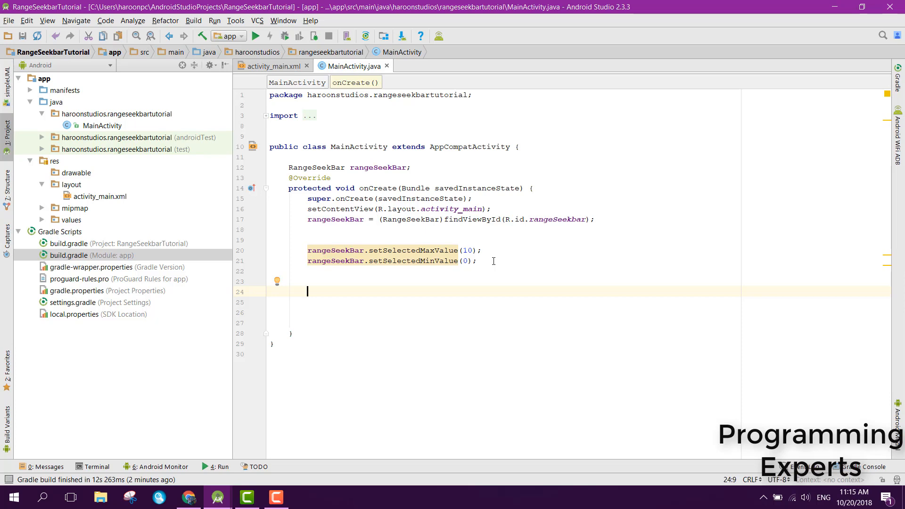
type("rangeSeekBar")
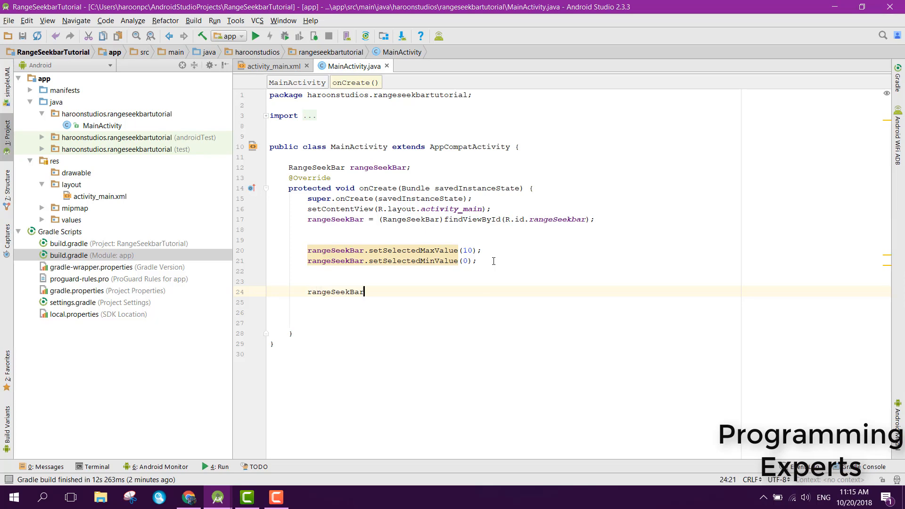
type(".")
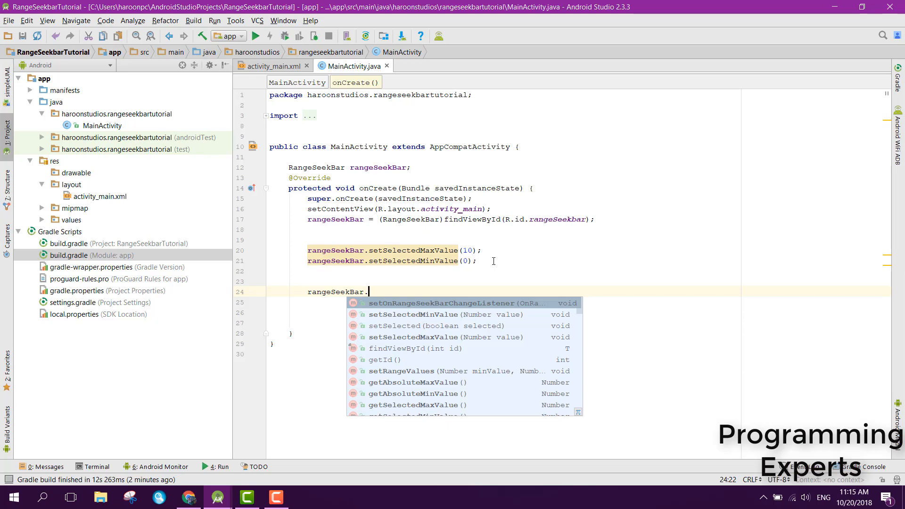
type("setOnRangeSeekBarChangeListener(new O);")
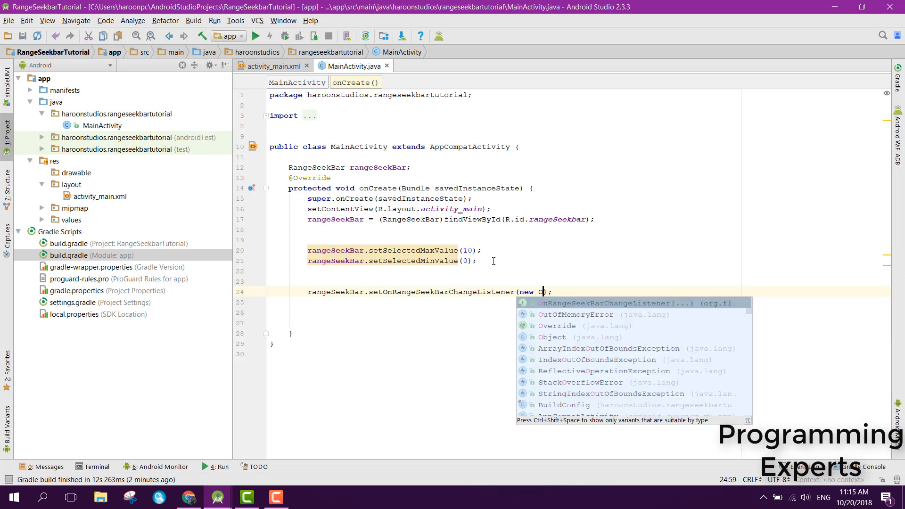
left_click(614, 303)
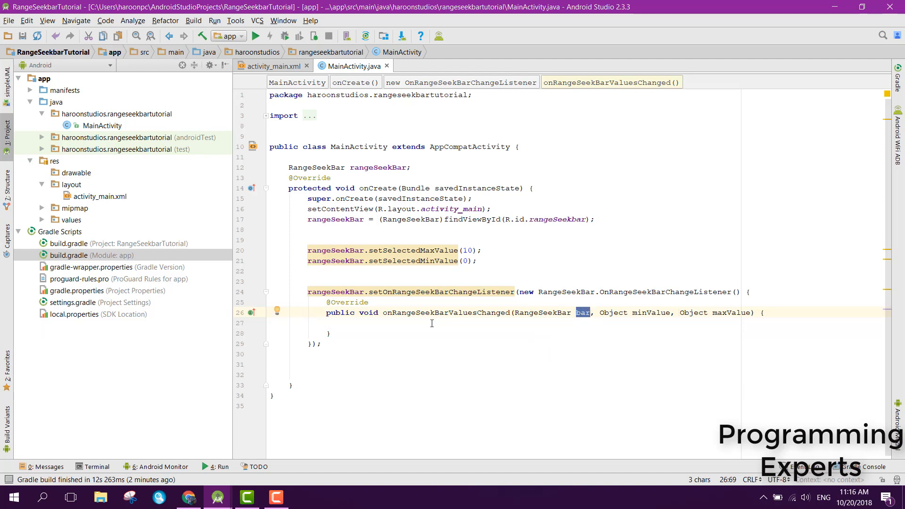
mouse_move(479, 330)
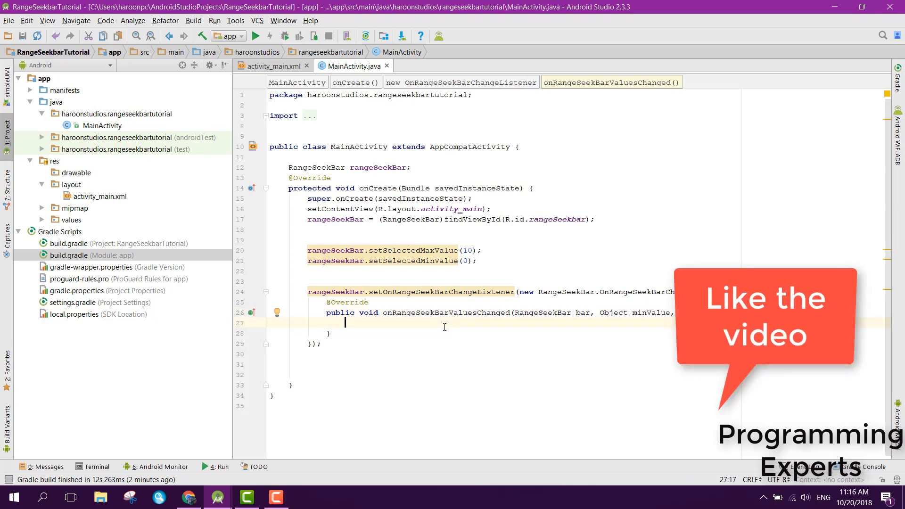
- Store bar.getSelectedMinValue() and getSelectedMaxValue() in Number variables min_value and max_value
type("Number")
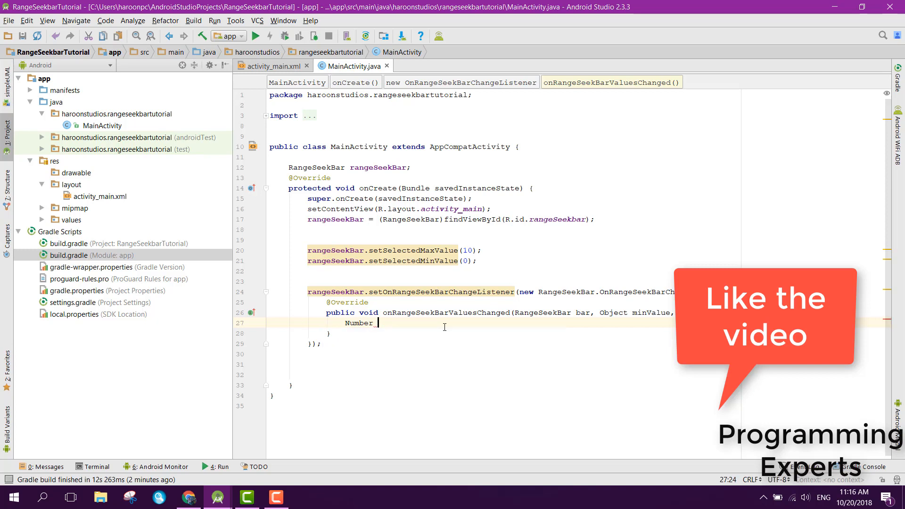
type("m")
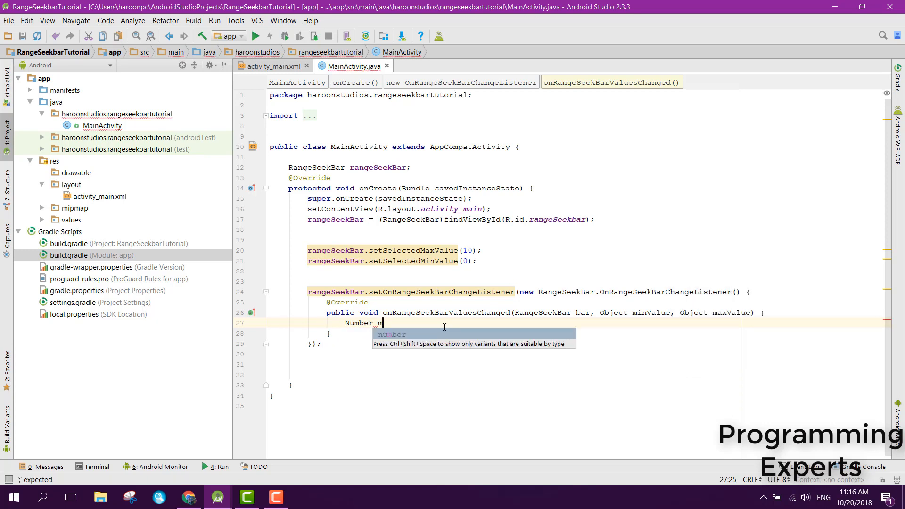
type("in_value")
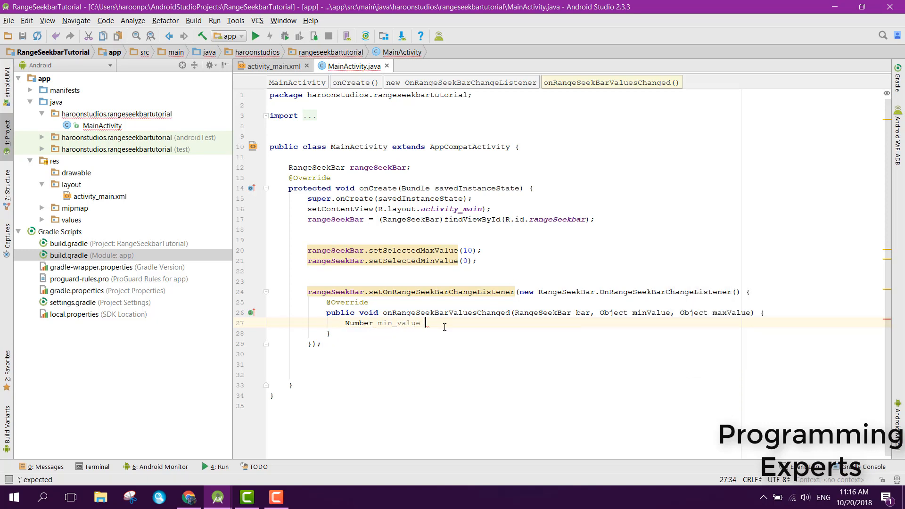
type("= bar.")
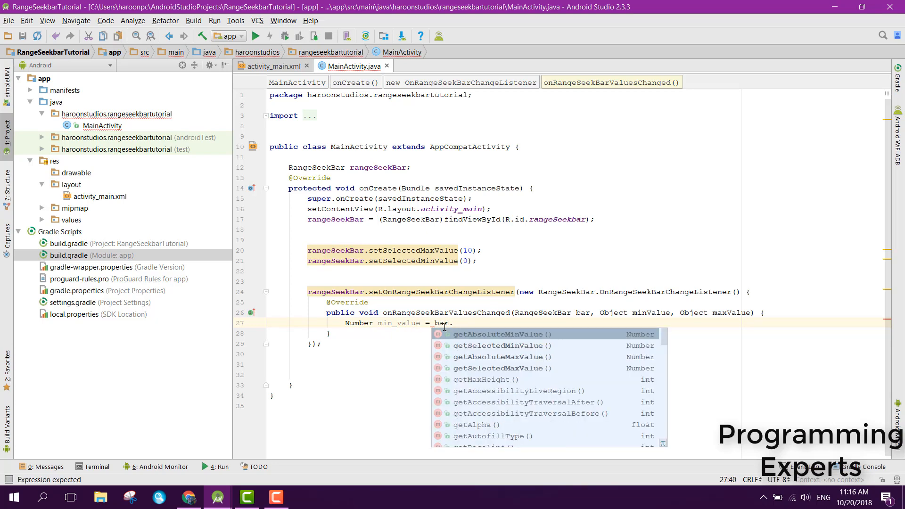
left_click(501, 368)
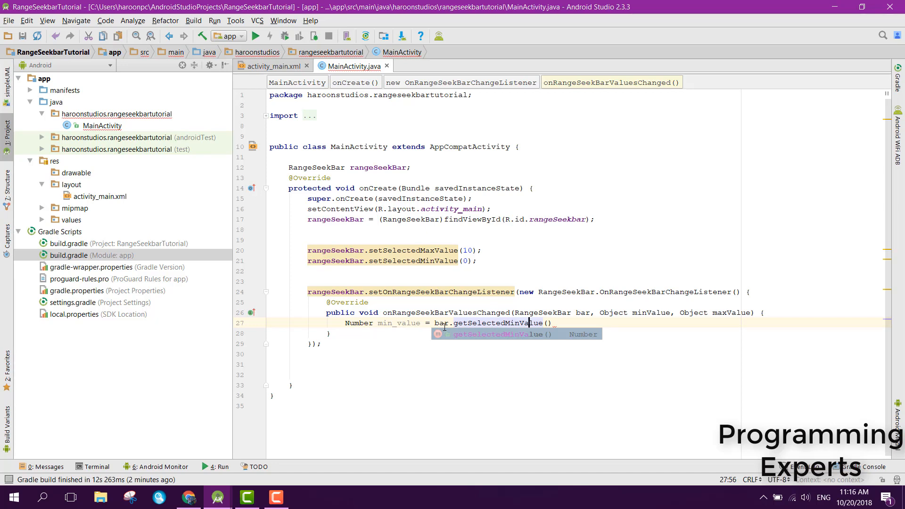
type("Num")
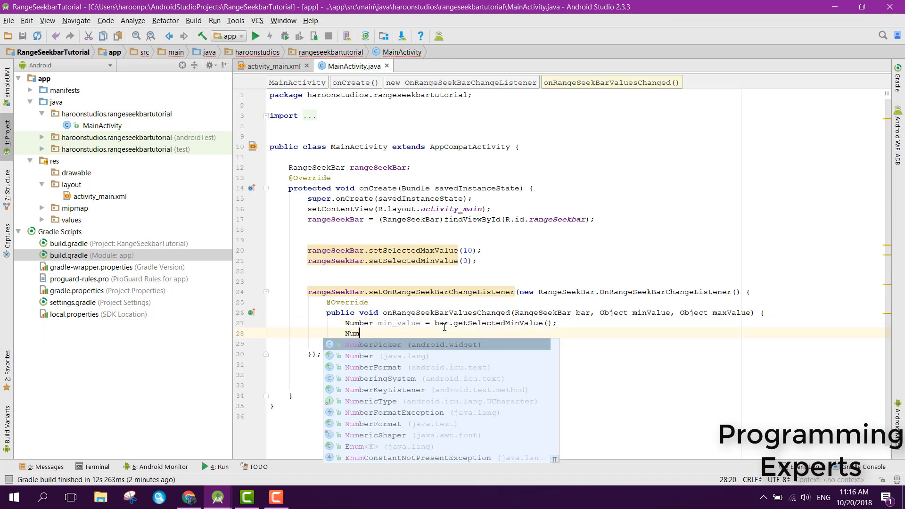
type("ber max_value = bar.")
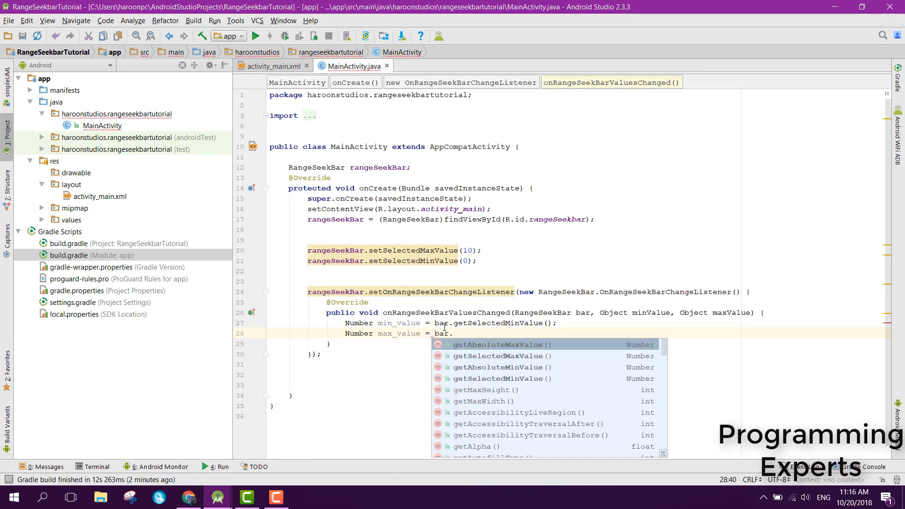
type("getSelectedMaxValue();")
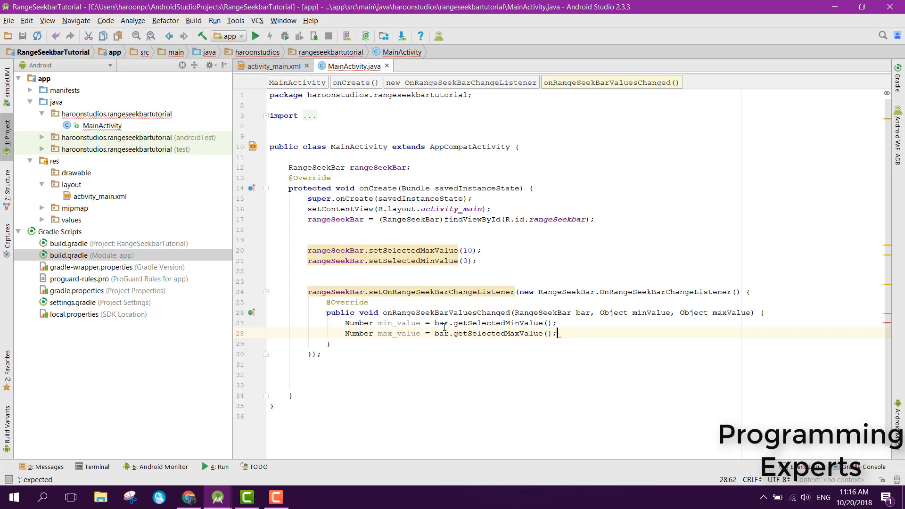
type("To")
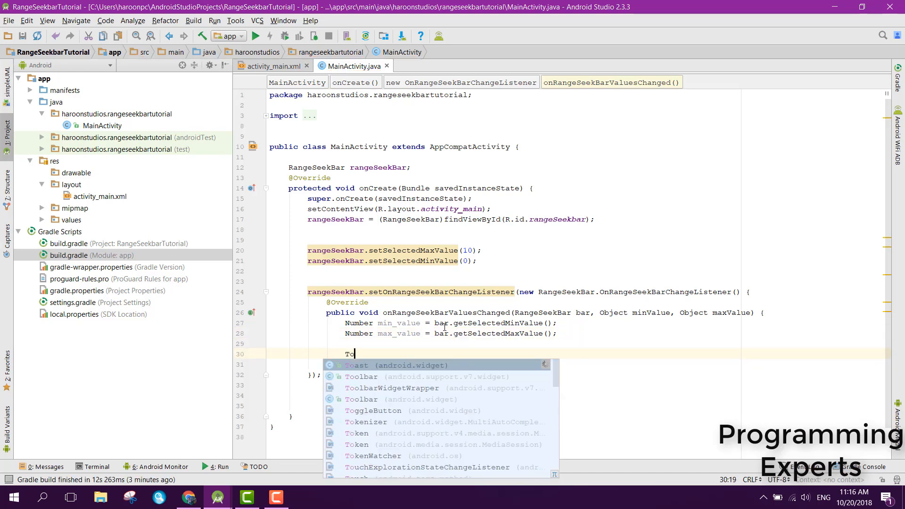
- Cast min_value and max_value into int variables min and max, then begin a Toast line
key("Escape")
type("int")
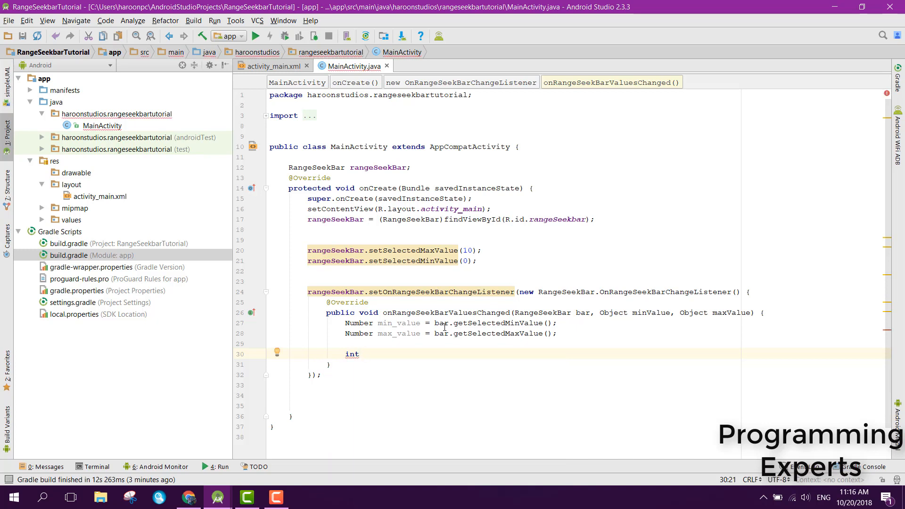
type("min = (i")
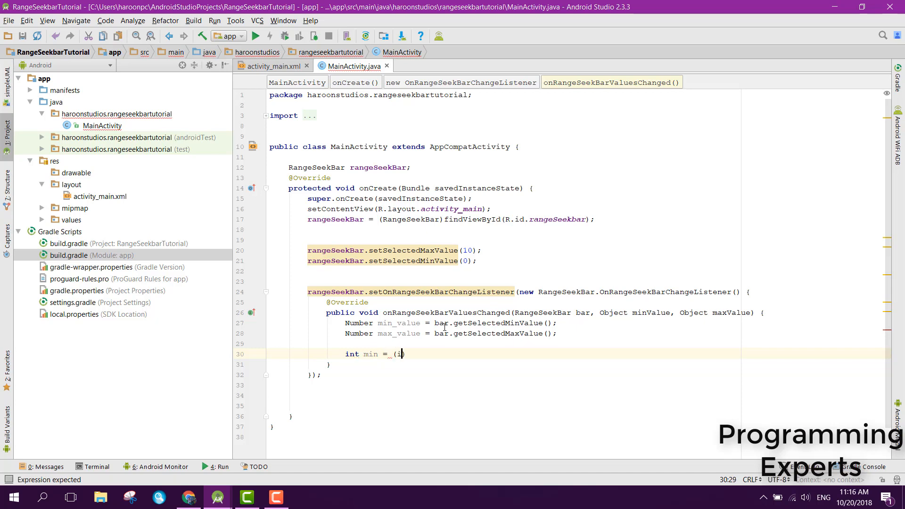
type("nt")
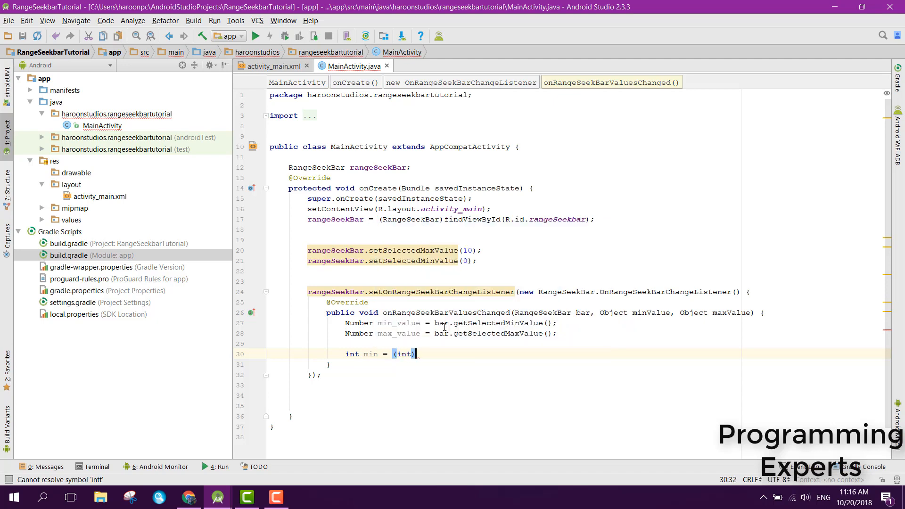
type("min_value")
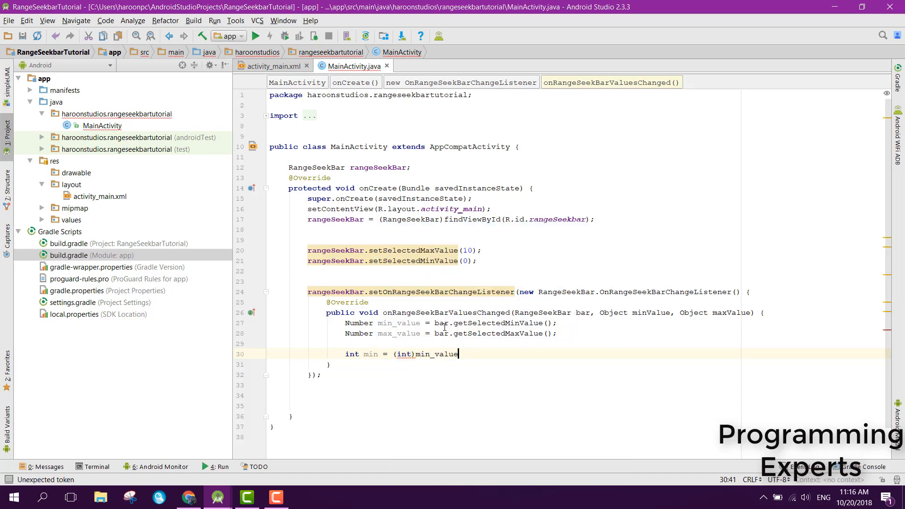
type(";")
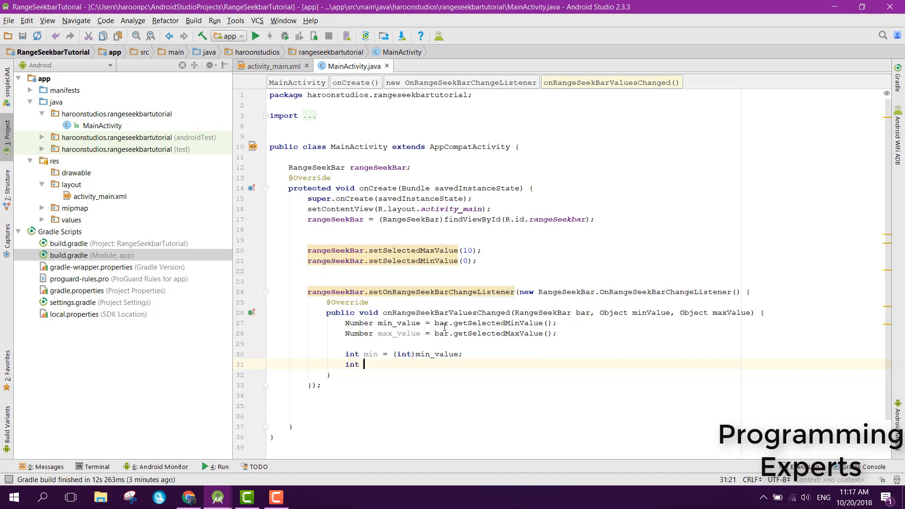
type("max = (int")
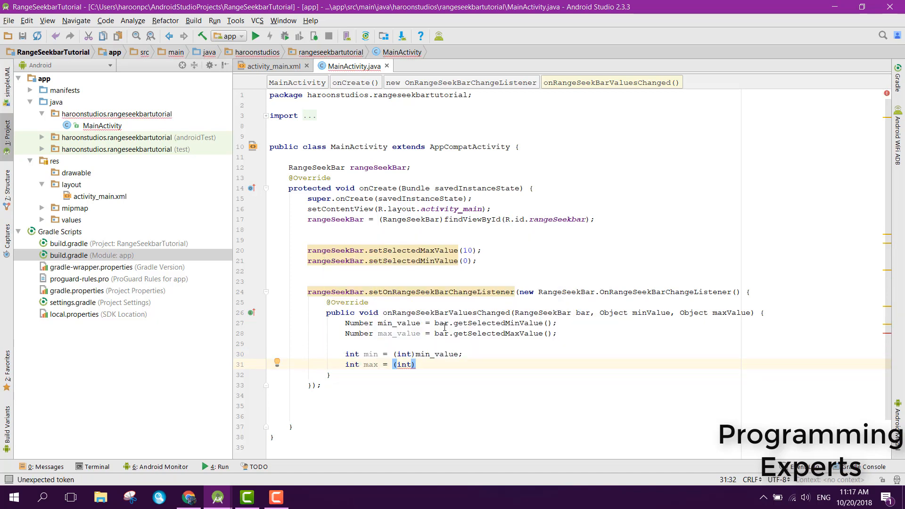
type("max_value")
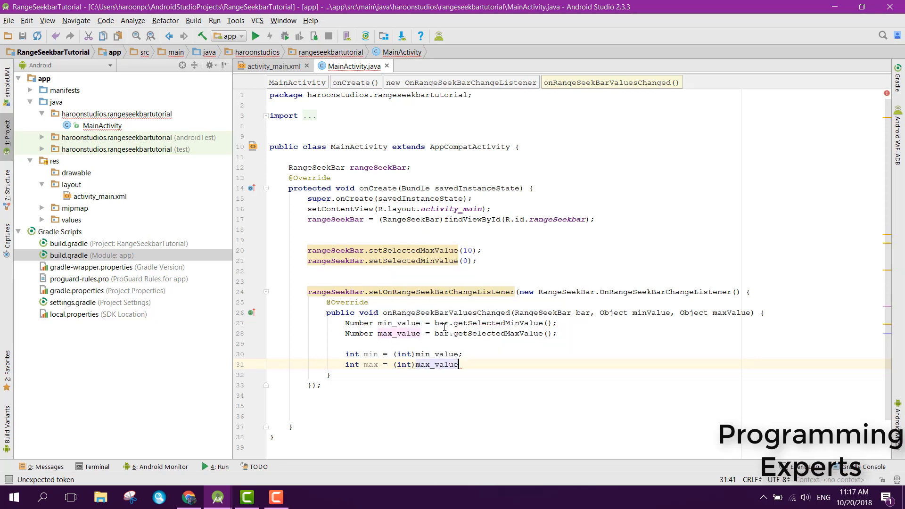
type("Toast")
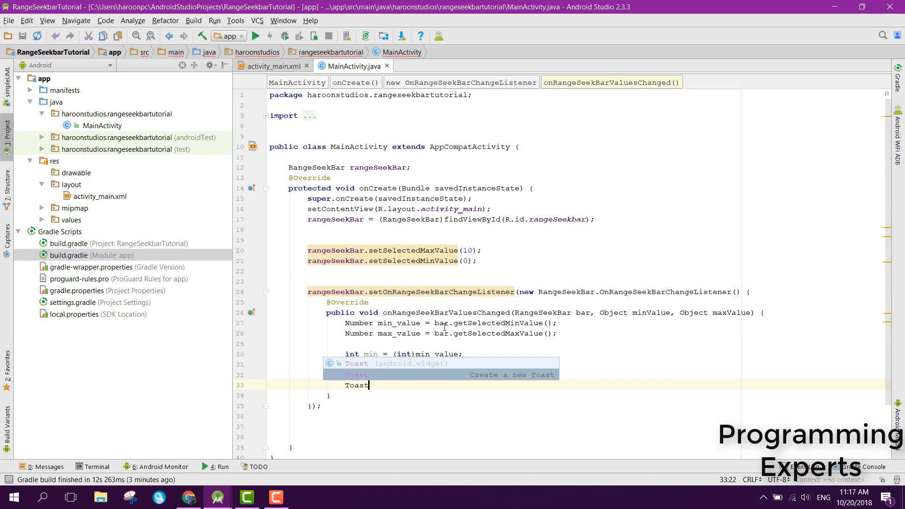
- Complete Toast.makeText showing "Min="+min and "Max="+max with LENGTH_LONG and .show()
type(".makeText(getApplicationContext(),")
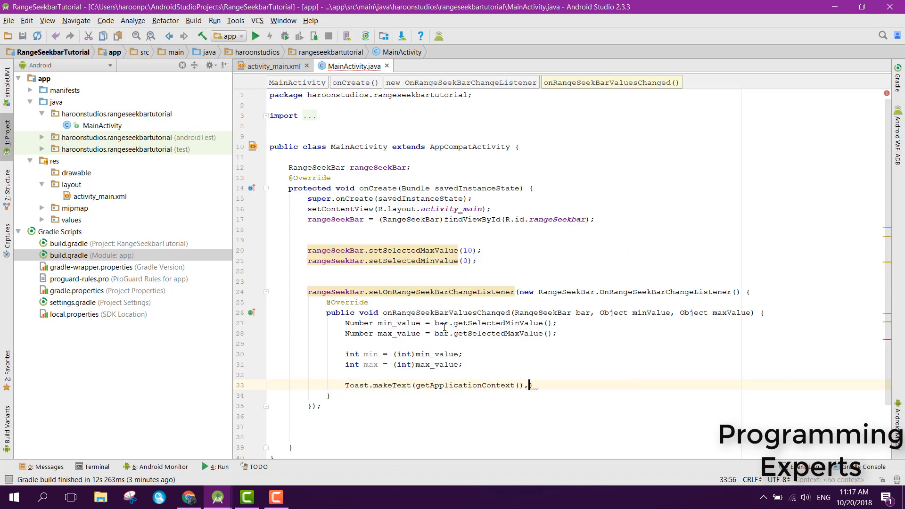
type("\"Min=\"")
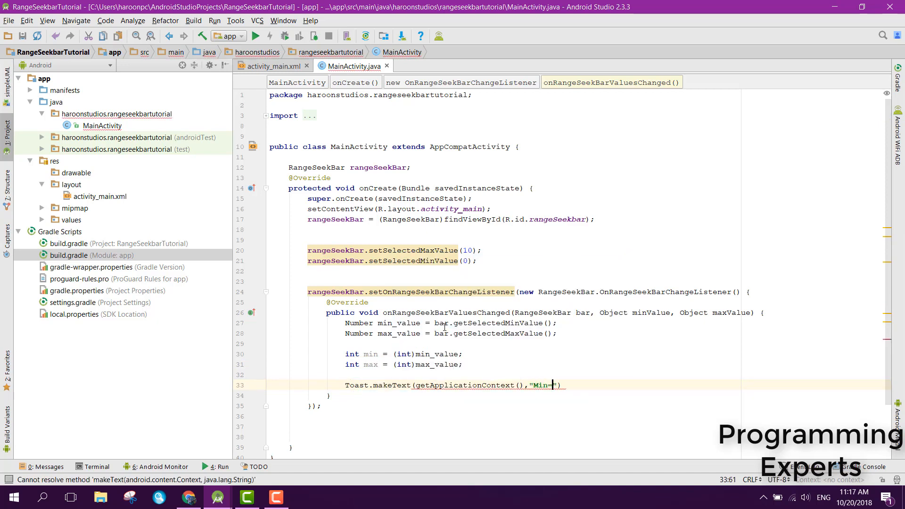
type("+min \"")
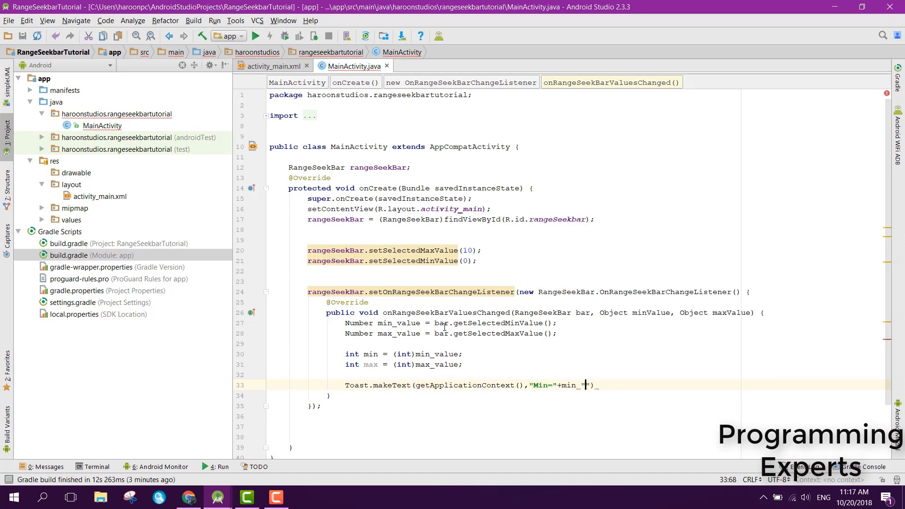
type("\\n")
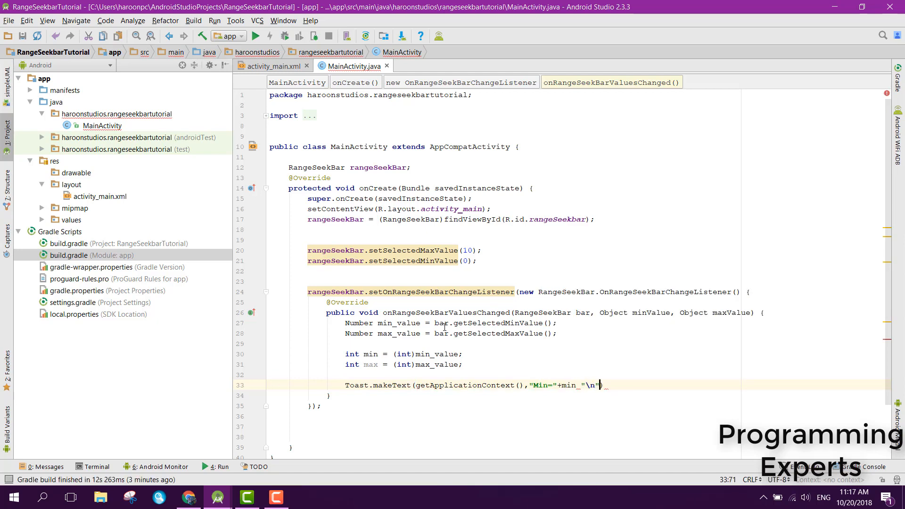
type("+\"Max\"")
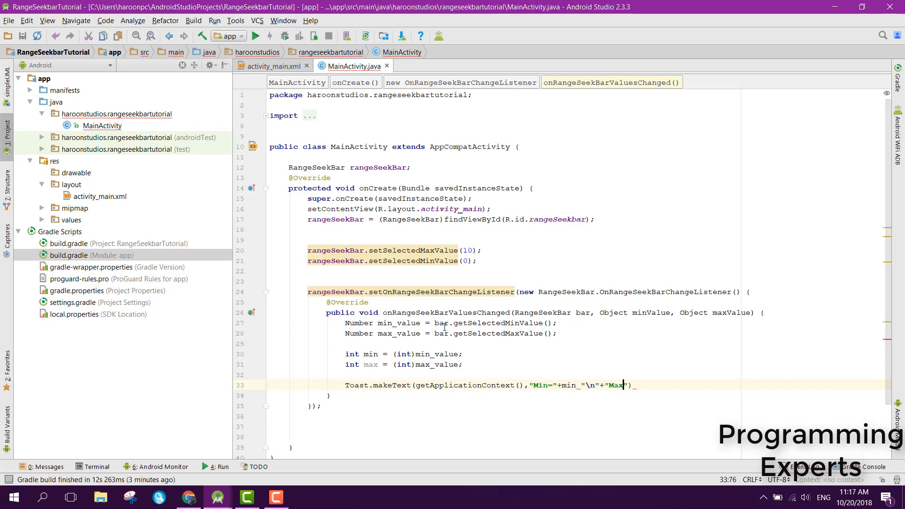
type("+m")
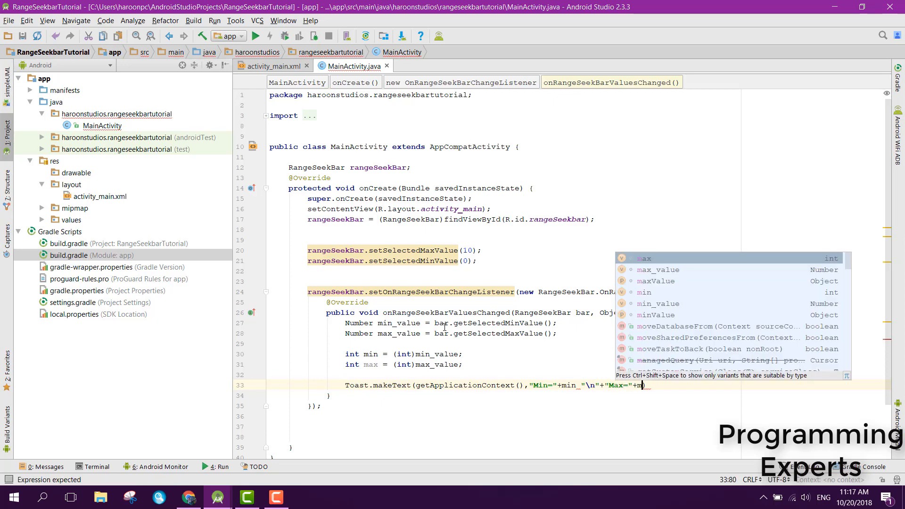
type("max,")
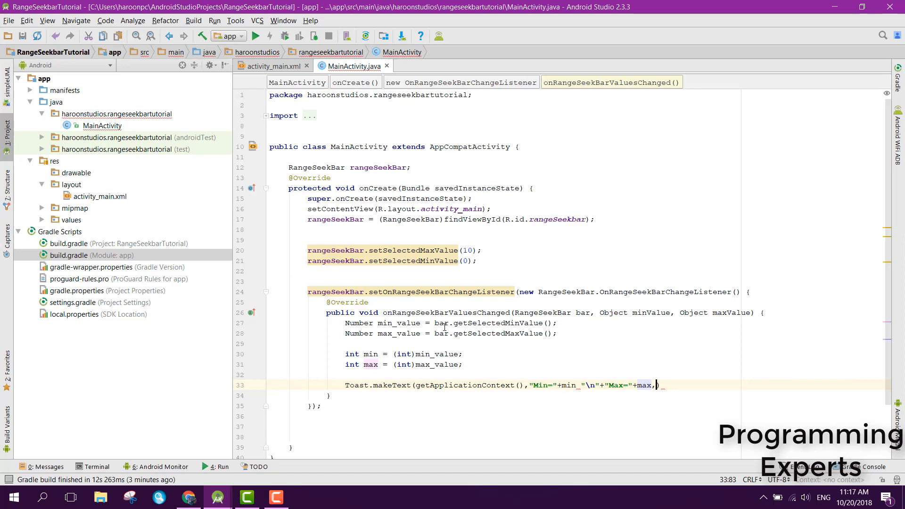
type("Toast.makeText")
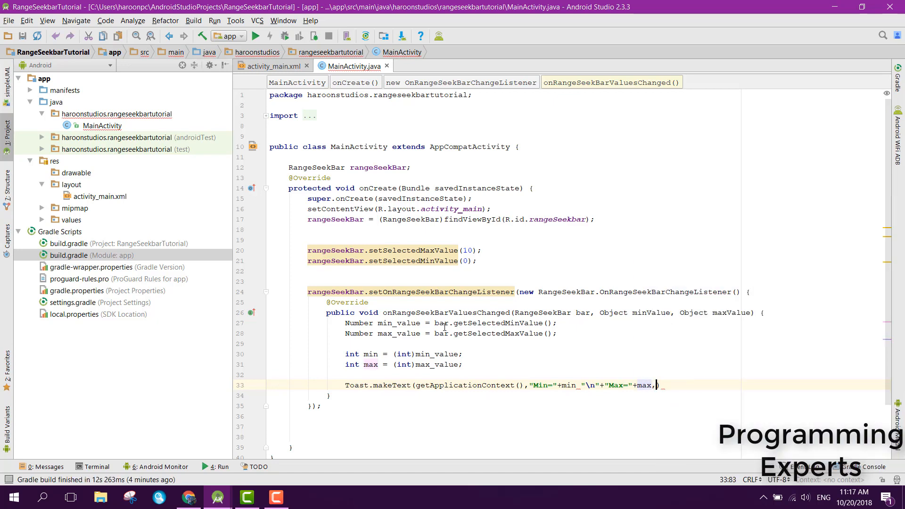
type(",Toast.LENGTH_LONG")
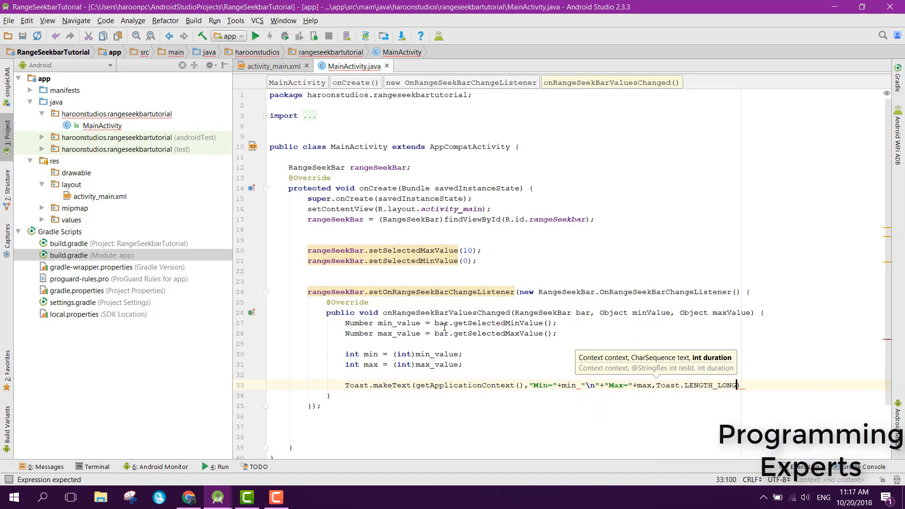
type(").show();")
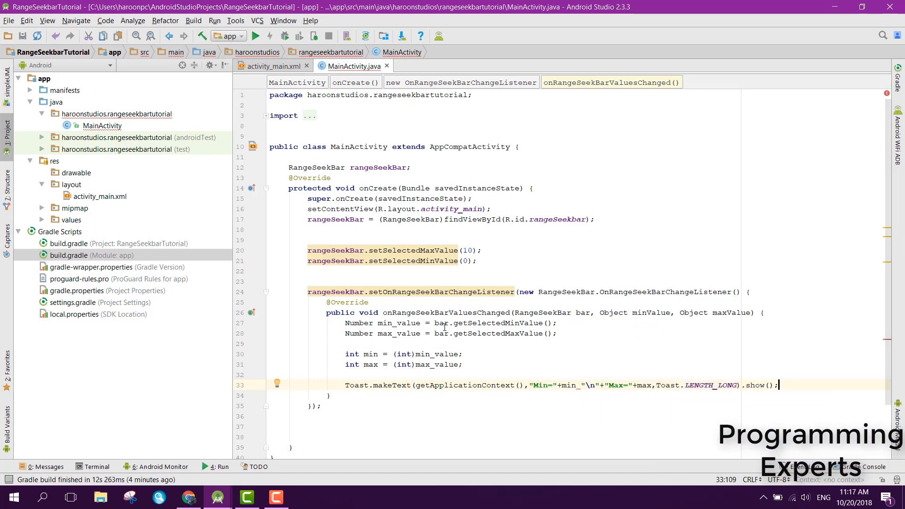
mouse_move(884, 201)
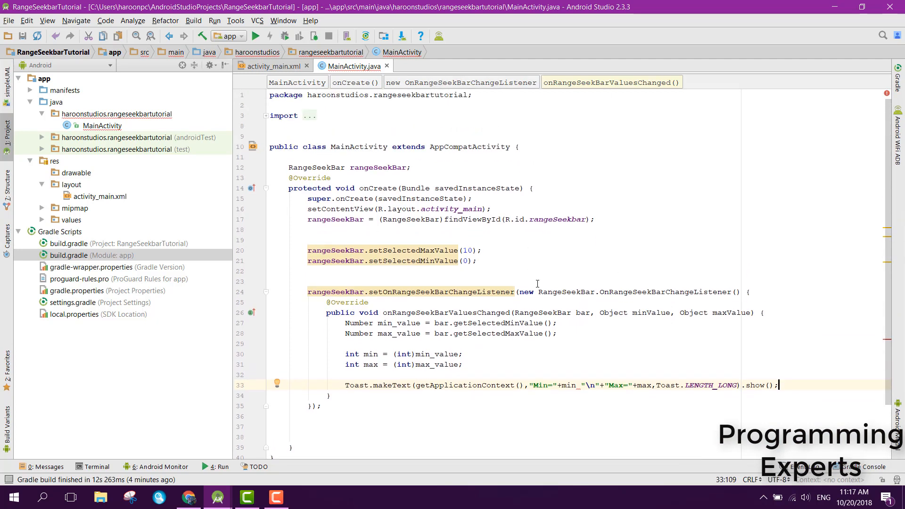
mouse_move(633, 367)
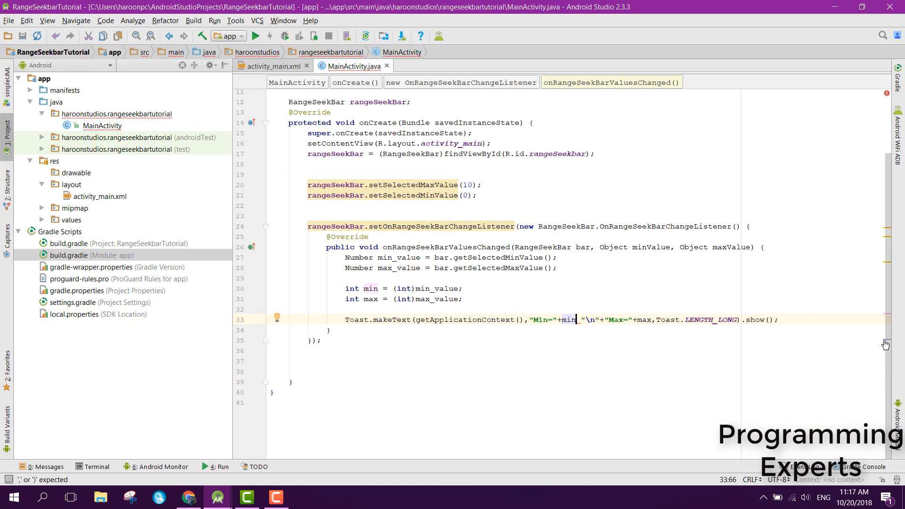
- Add the missing '+' after min in the Toast string, save all files, and launch SideSync
type("+")
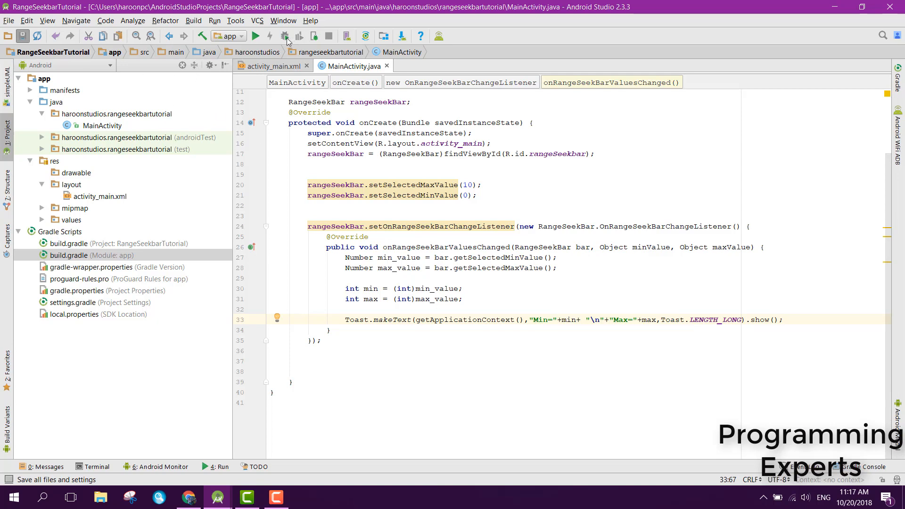
left_click(16, 497)
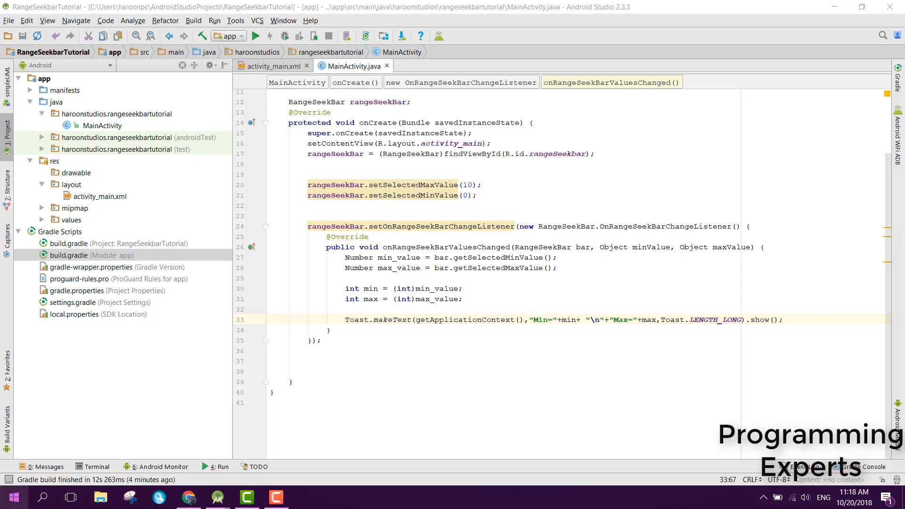
left_click(306, 496)
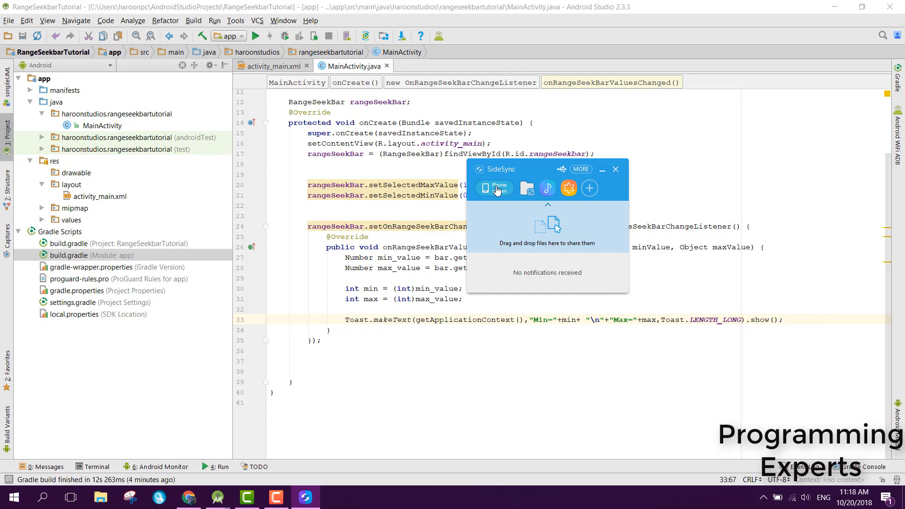
mouse_move(493, 191)
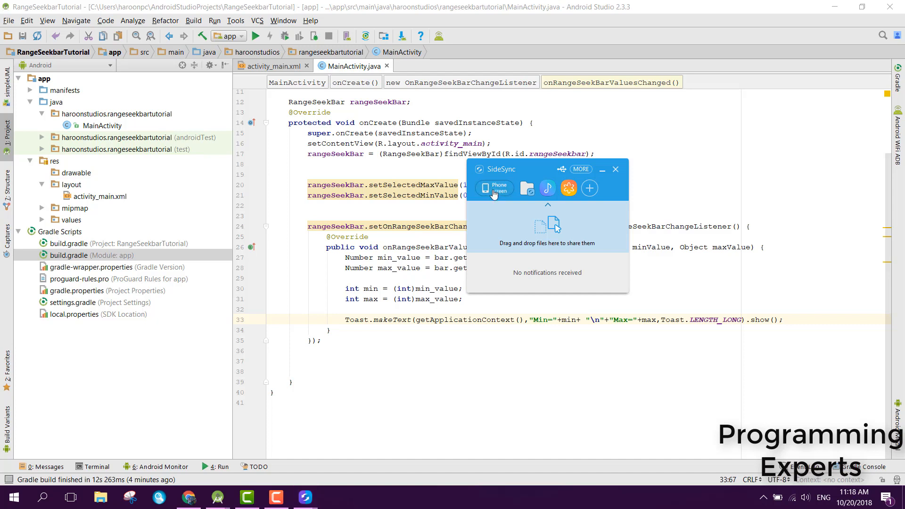
- Mirror the phone screen in SideSync and run the app on the connected device
left_click(494, 188)
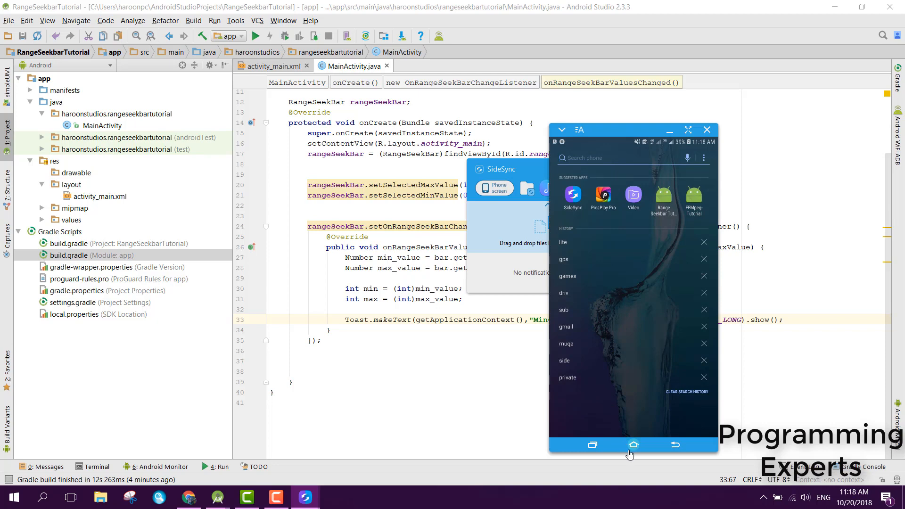
left_click(255, 36)
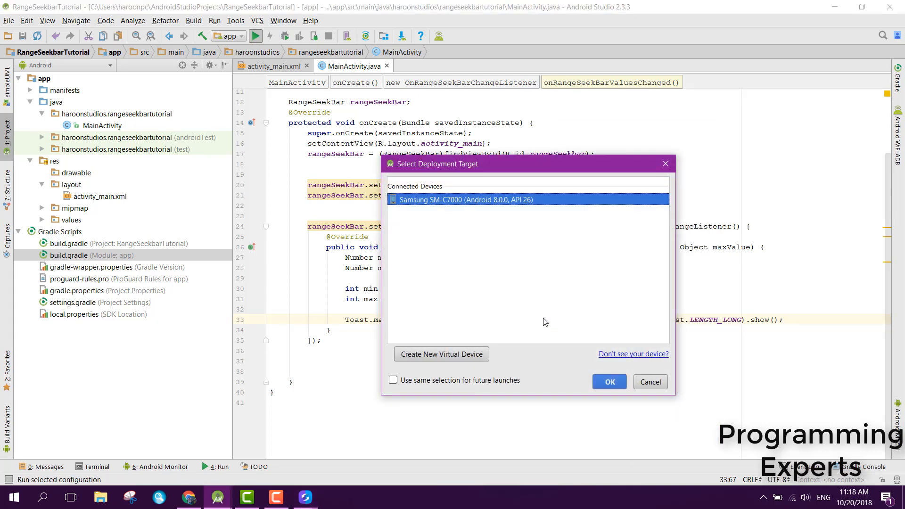
- Deploy the app to the Samsung SM-C7000 from the deployment target list
left_click(610, 382)
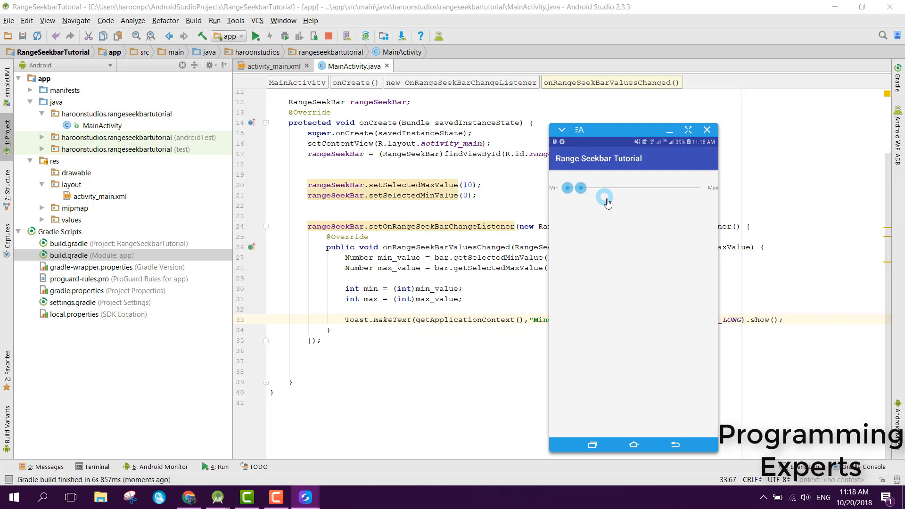
- Drag the min and max thumbs along the range bar to trigger the Min/Max Toast
left_click_drag(605, 197, 581, 190)
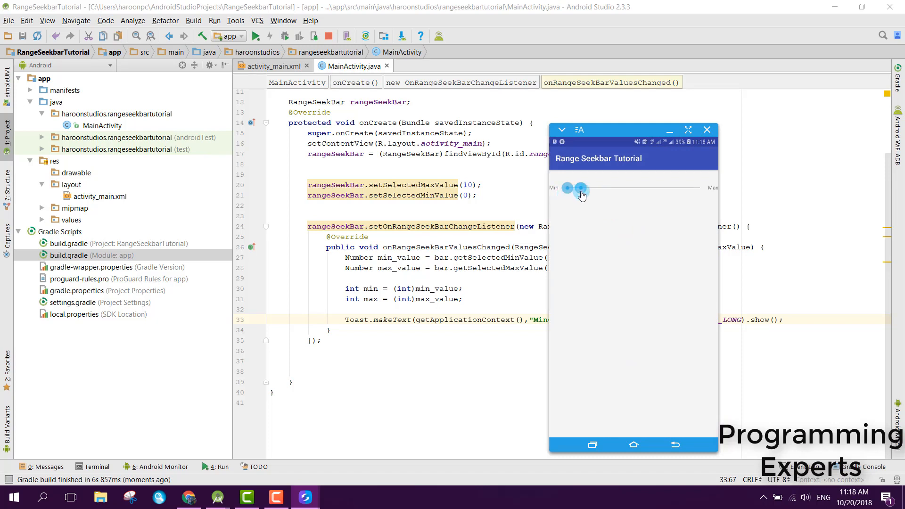
left_click_drag(580, 188, 676, 187)
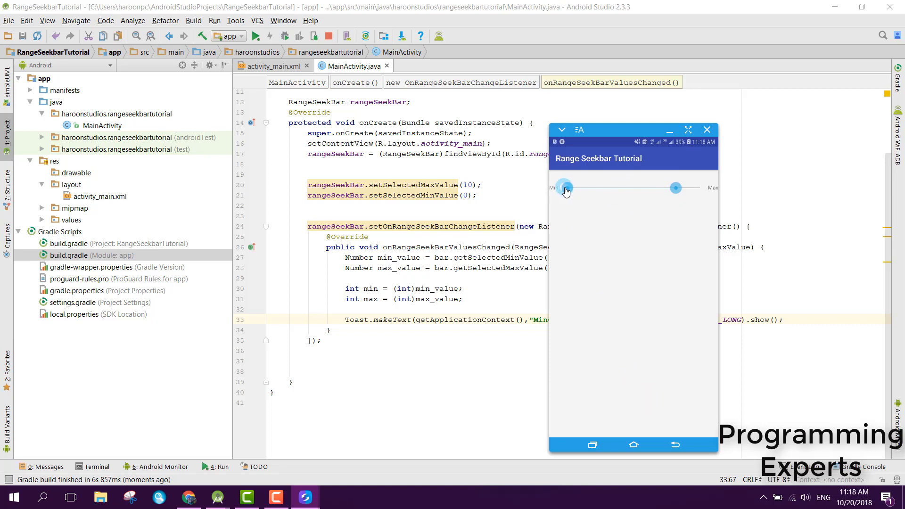
left_click_drag(565, 188, 589, 187)
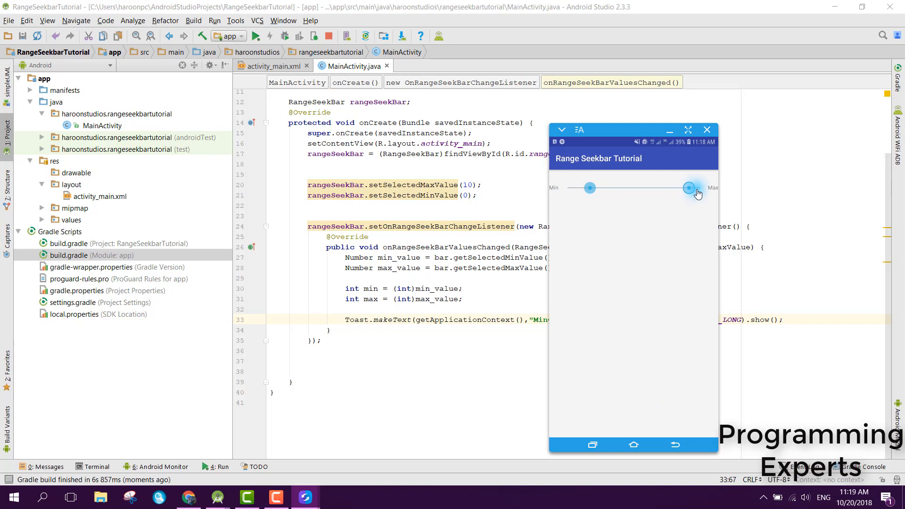
left_click_drag(688, 187, 698, 188)
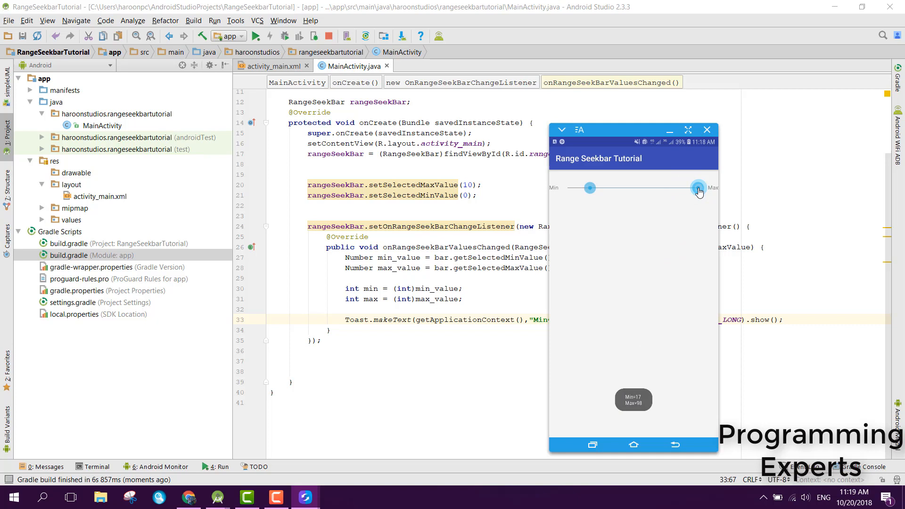
left_click_drag(698, 188, 634, 187)
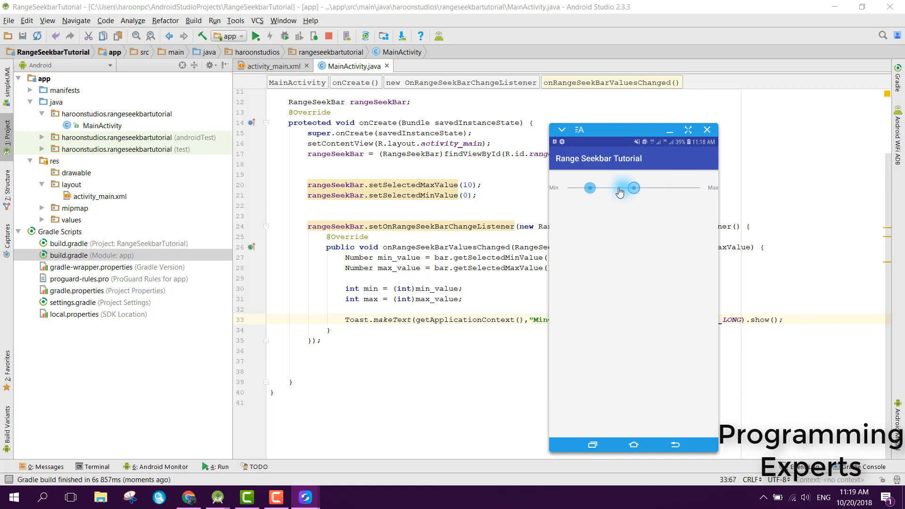
left_click_drag(634, 187, 674, 187)
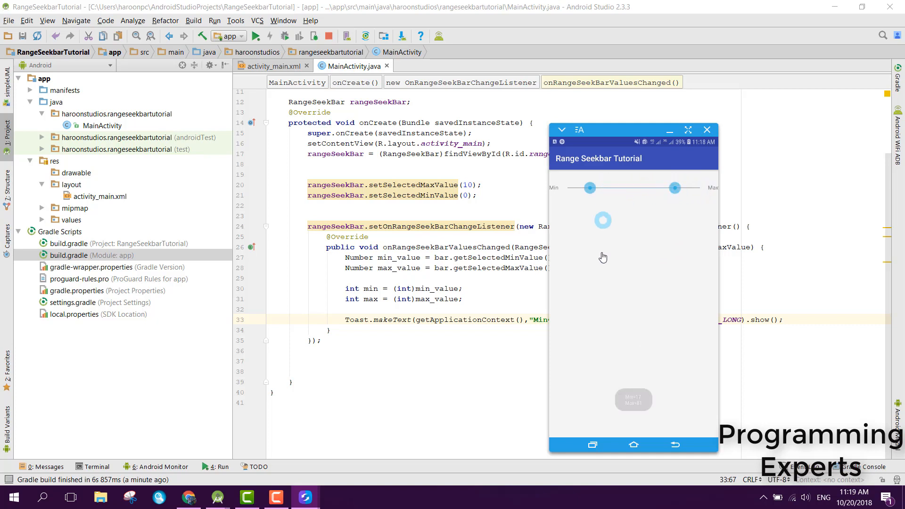